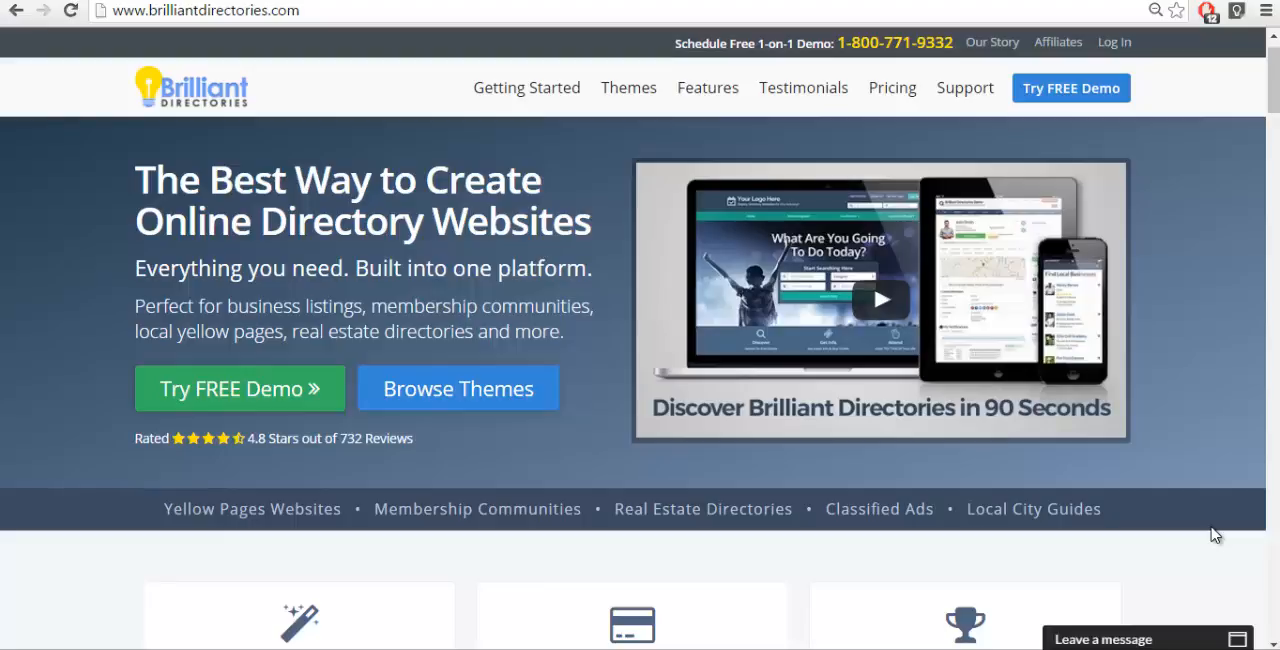
mouse_move(1186, 476)
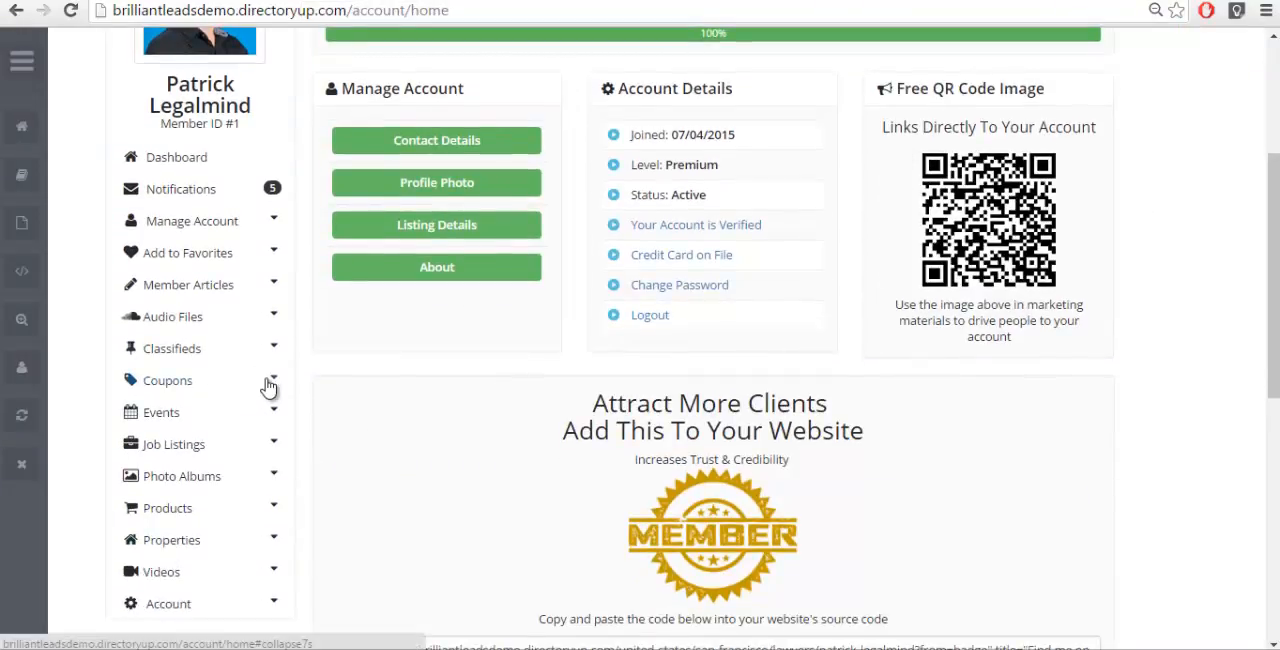
Step: Open the member's empty Add Coupon form and scroll through its fields
click(168, 380)
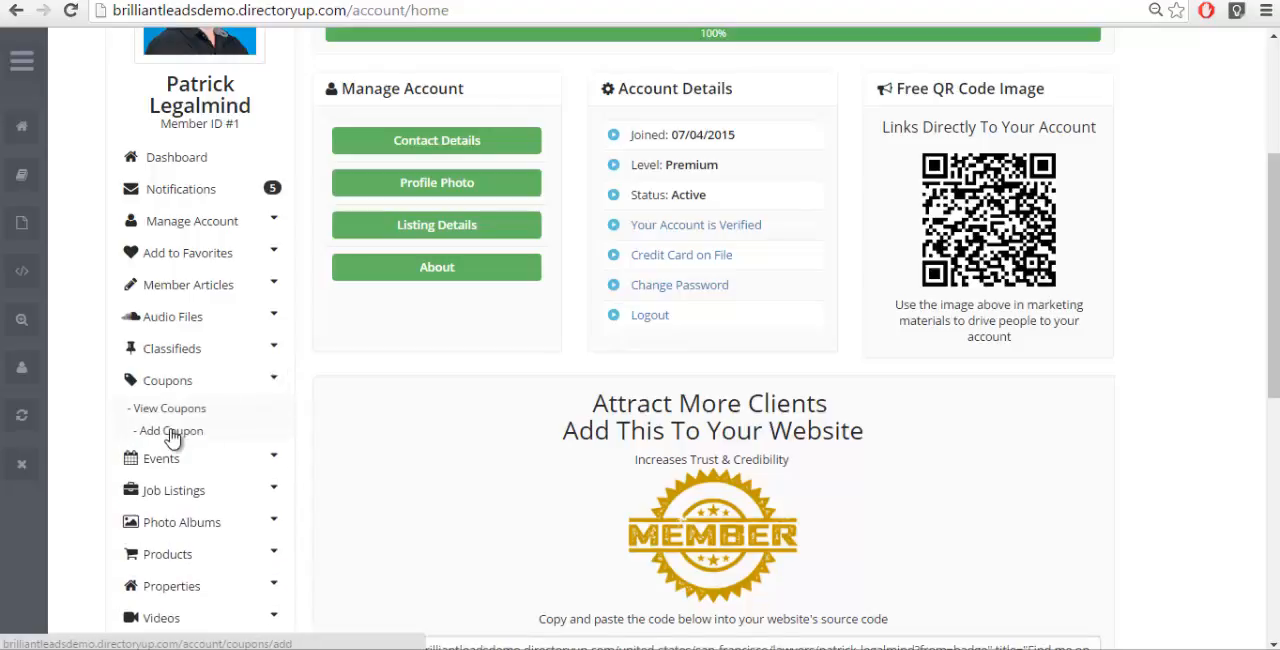
click(171, 430)
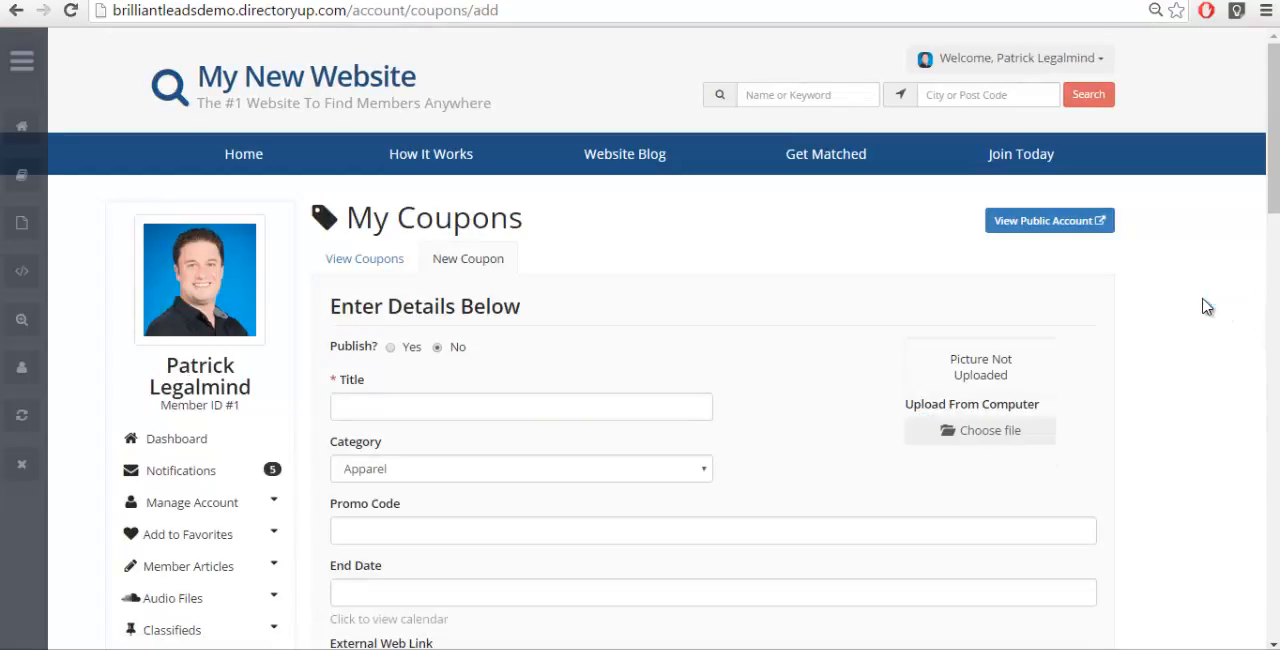
scroll(down, 3)
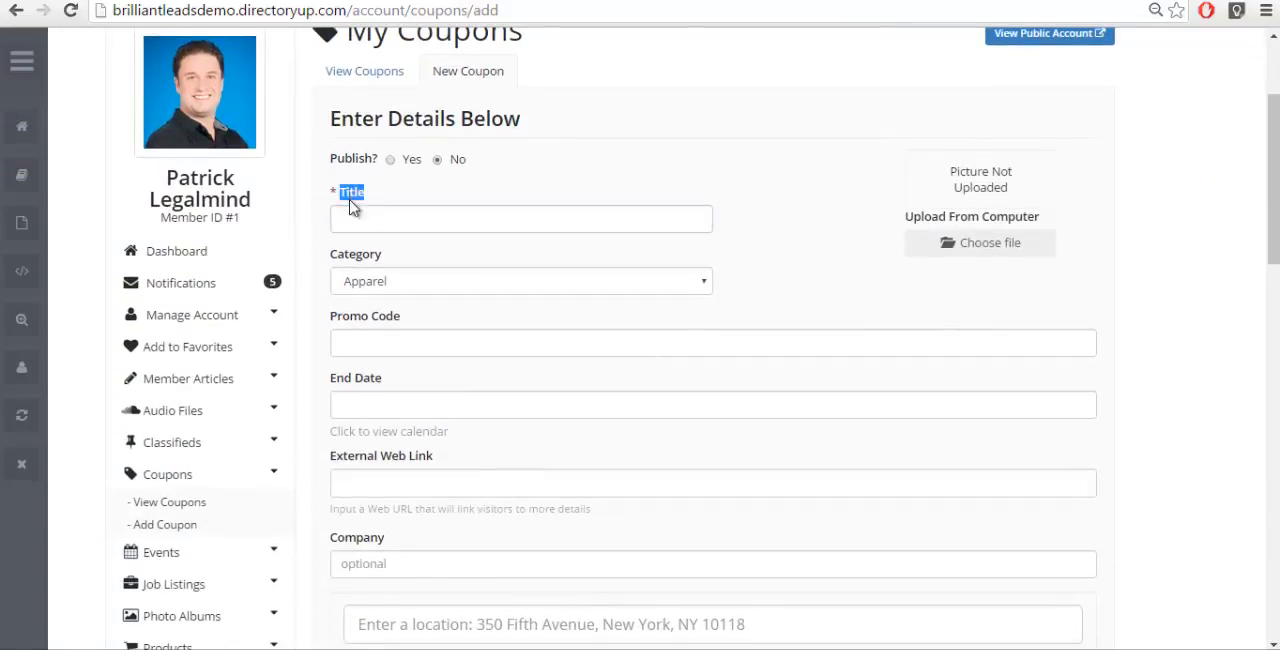
mouse_move(670, 250)
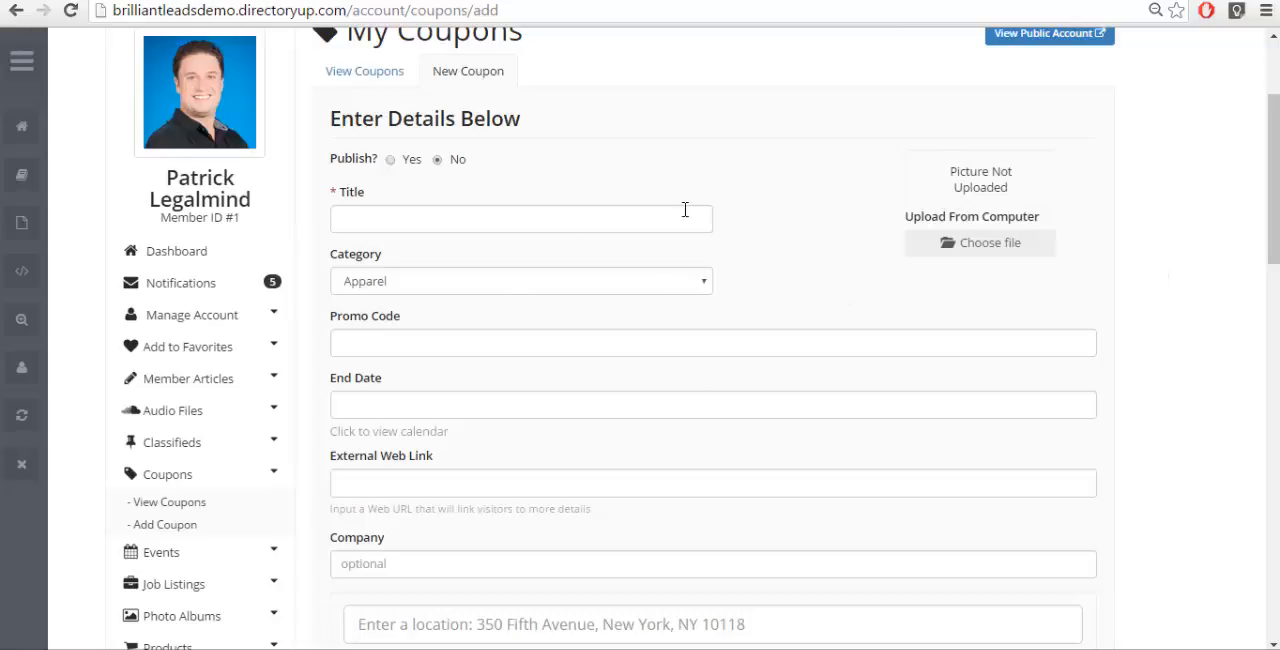
mouse_move(1148, 436)
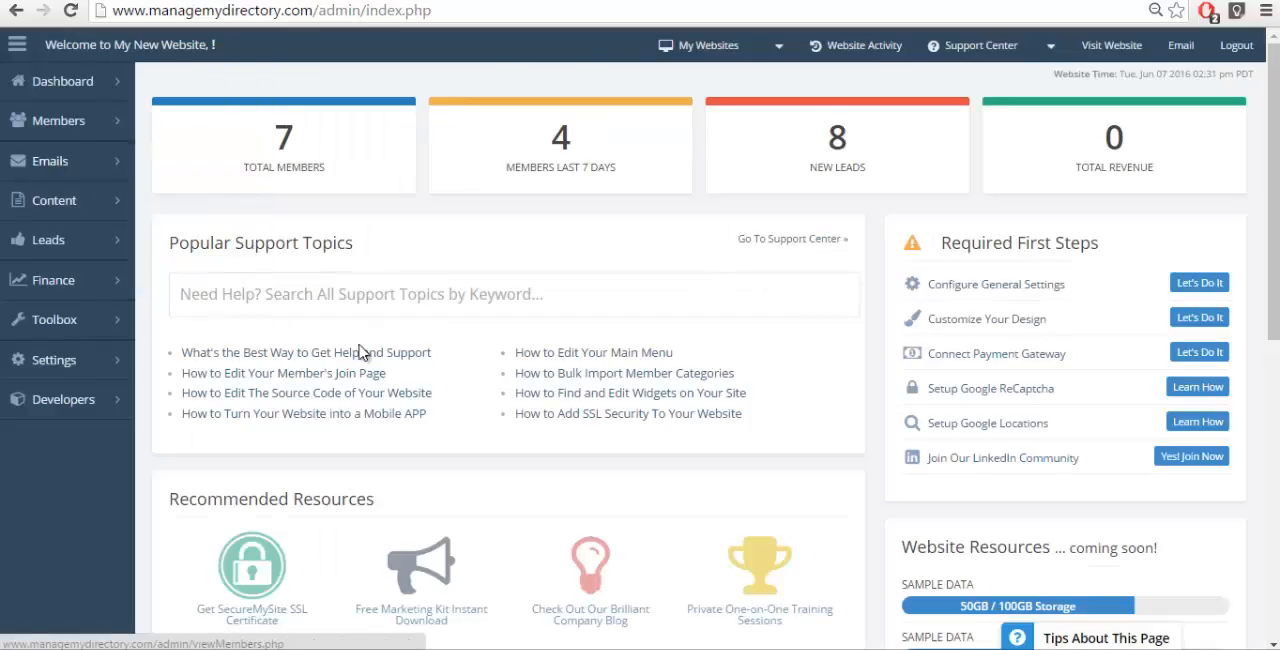
Step: Review the 15 Member Features, then go to Toolbox > Form Manager
click(58, 120)
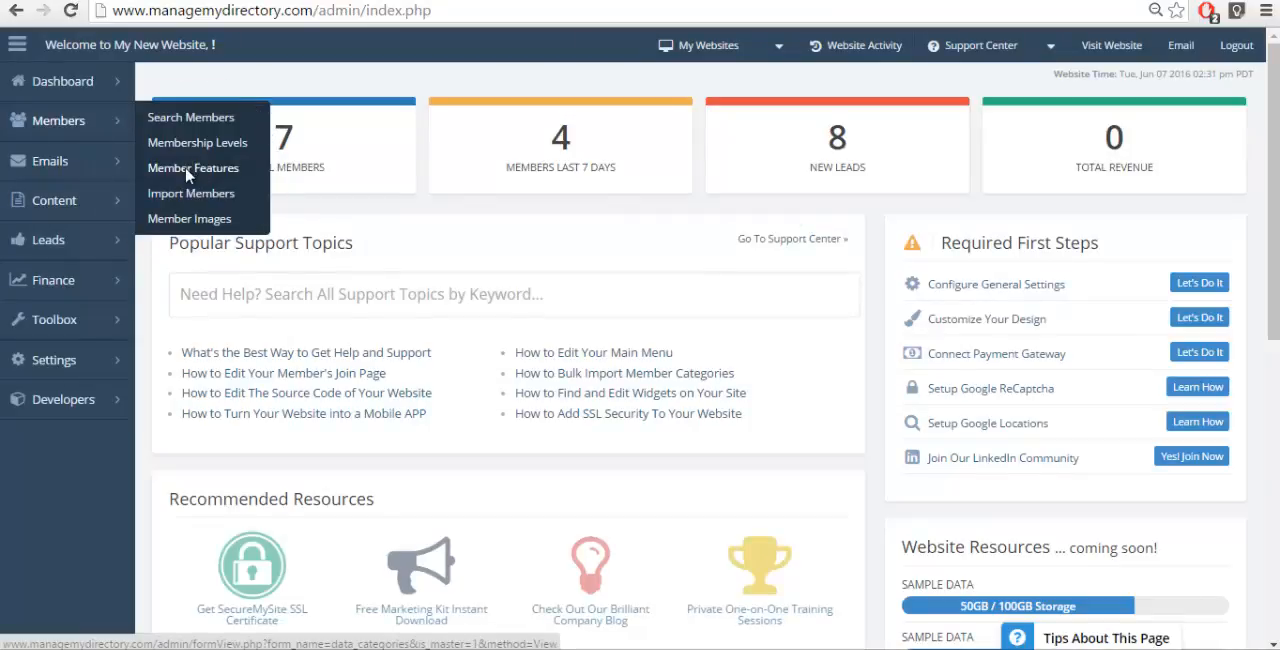
click(193, 167)
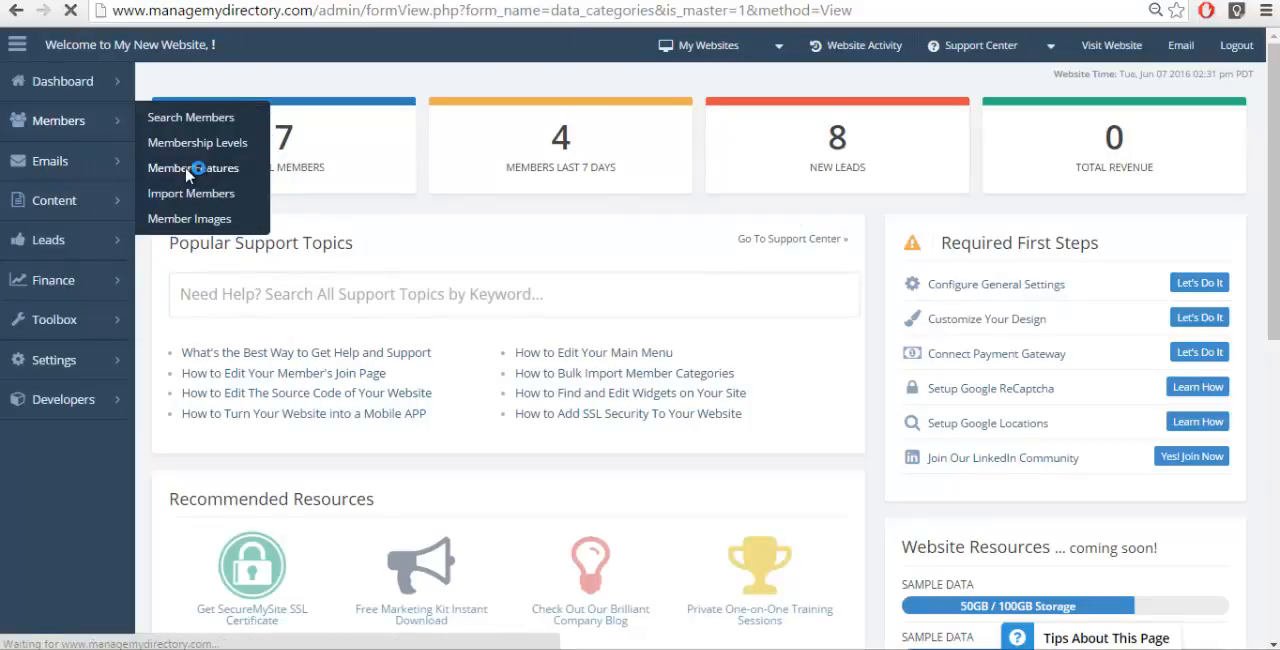
click(193, 167)
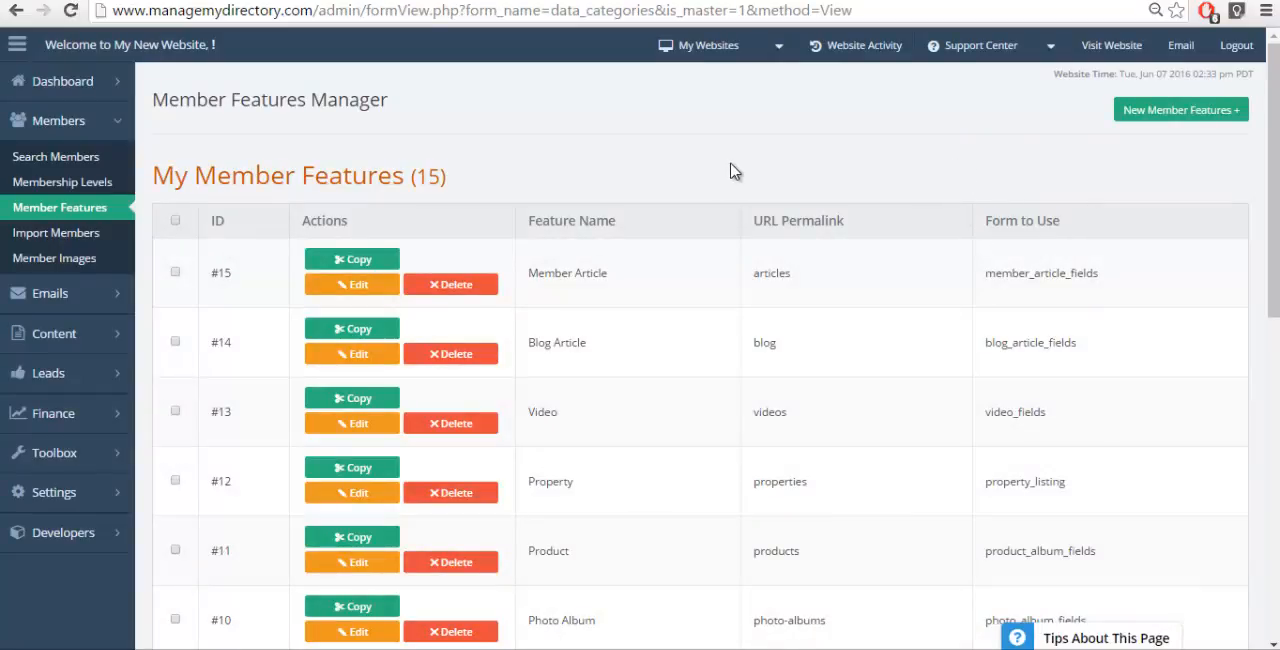
scroll(down, 3)
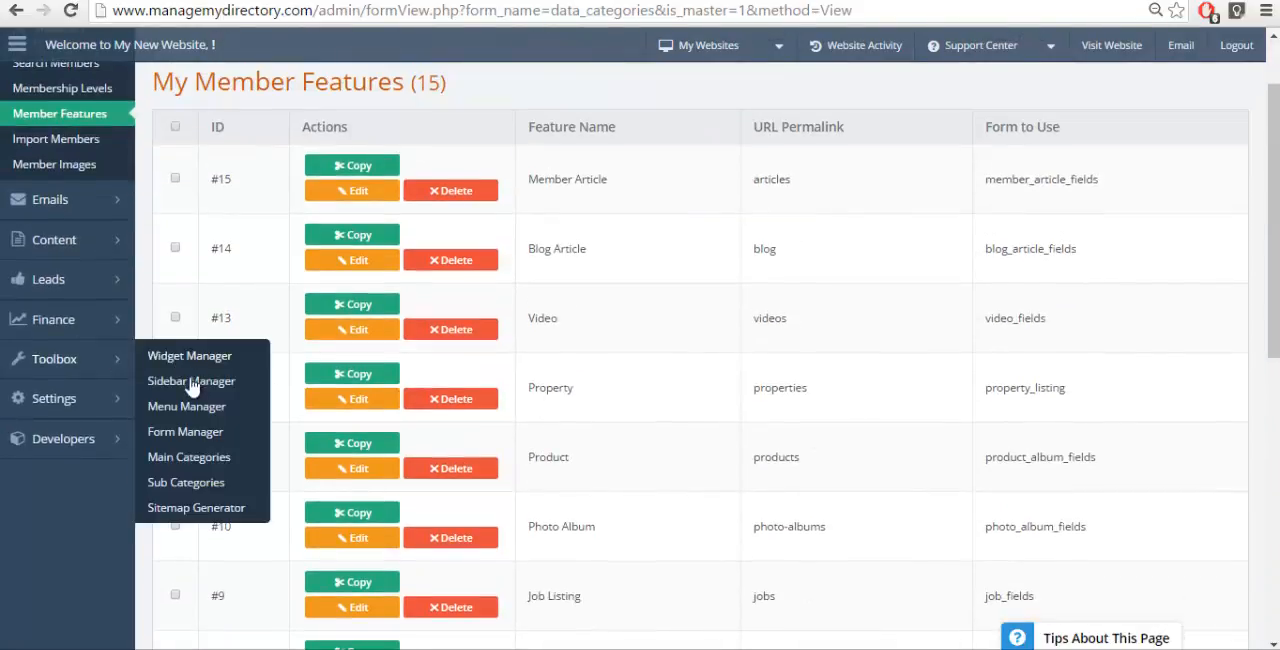
click(184, 431)
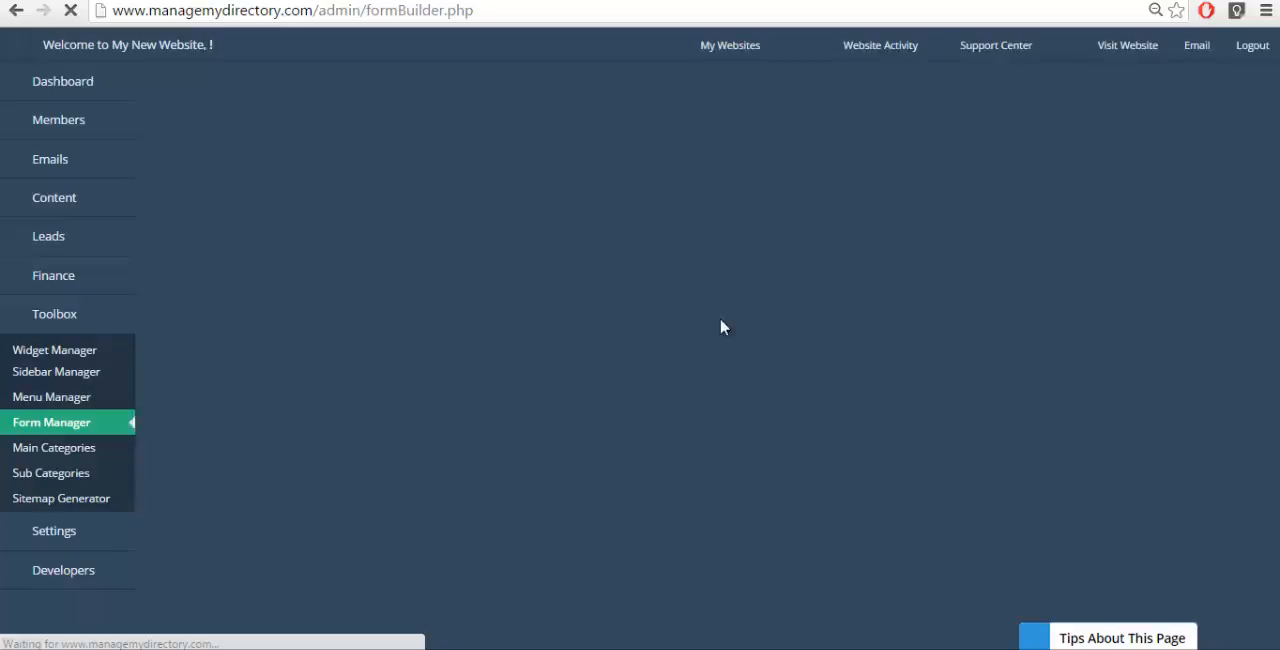
Step: Search the form picker for 'cou' and open Feature - Coupons to review its fields
click(626, 287)
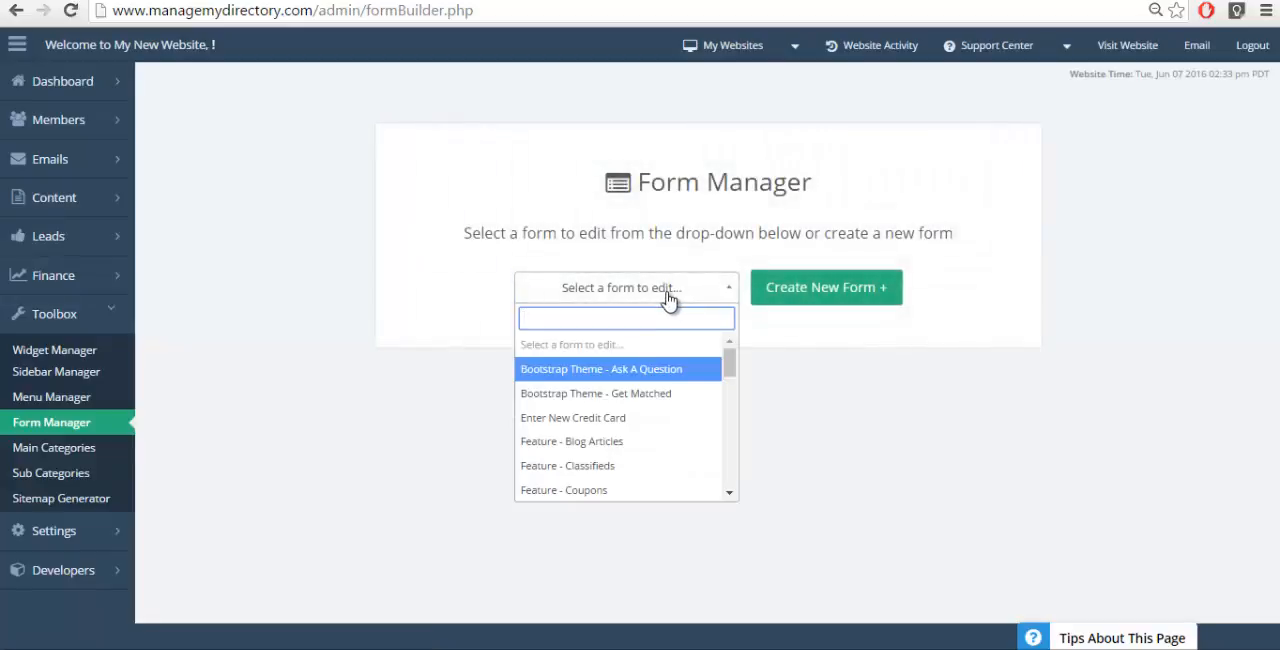
text(cou)
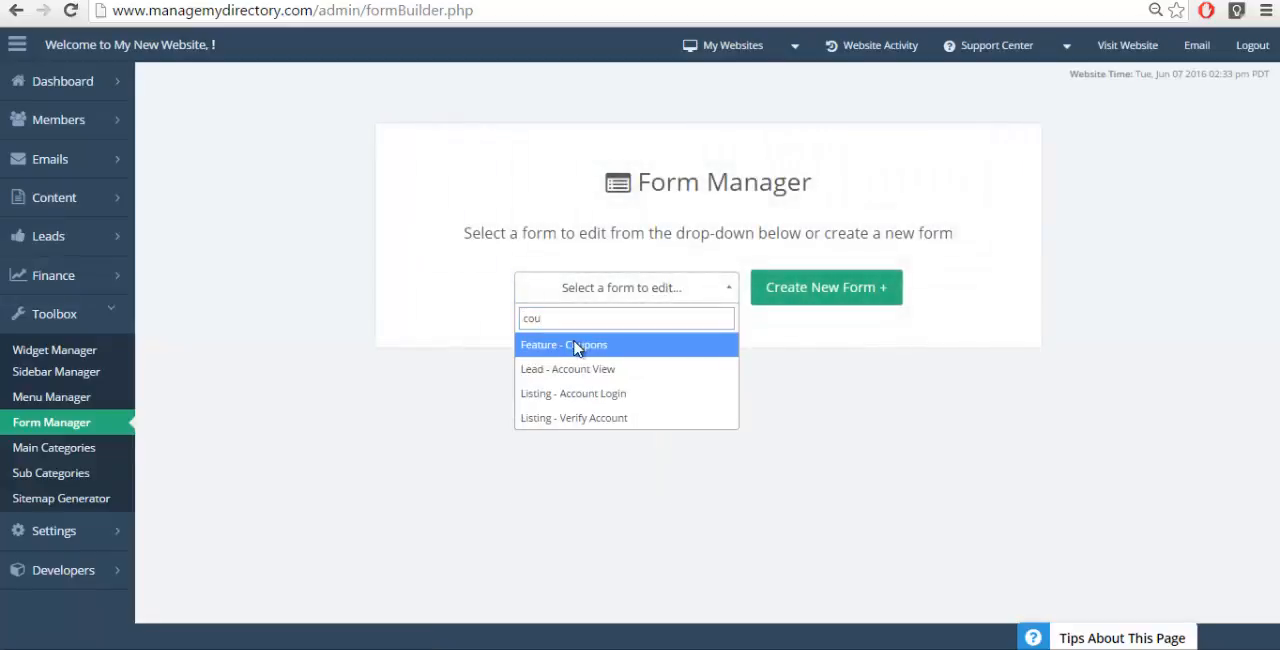
click(563, 344)
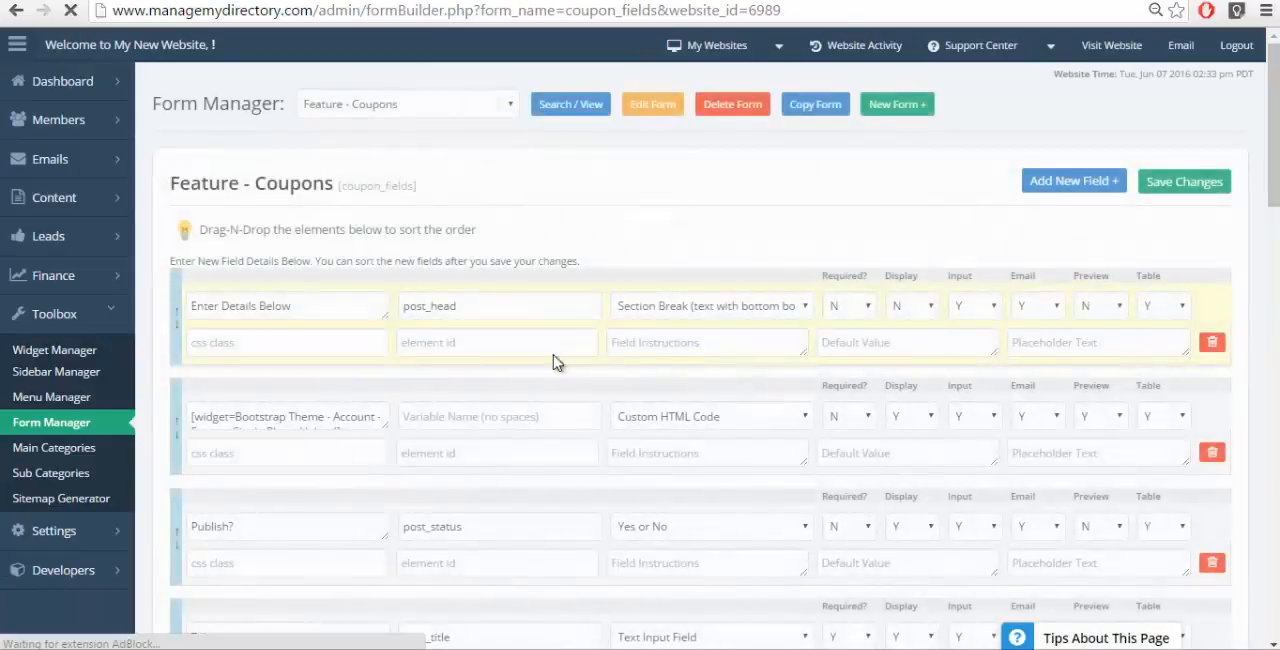
scroll(down, 3)
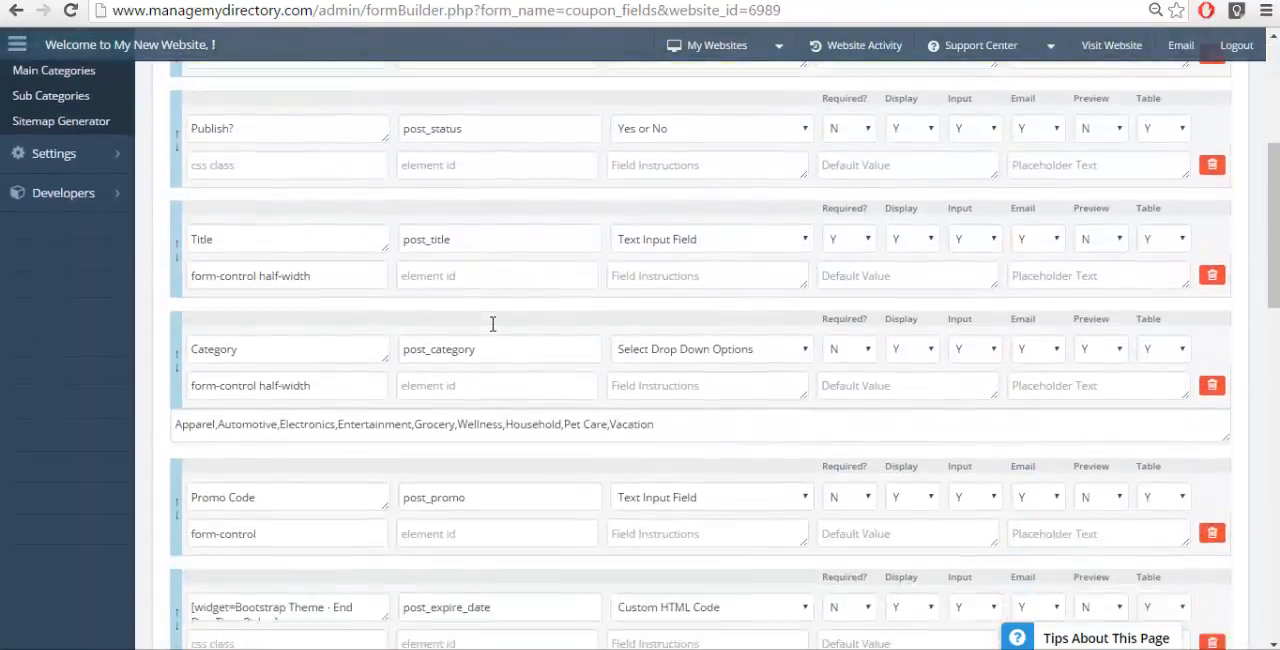
scroll(down, 3)
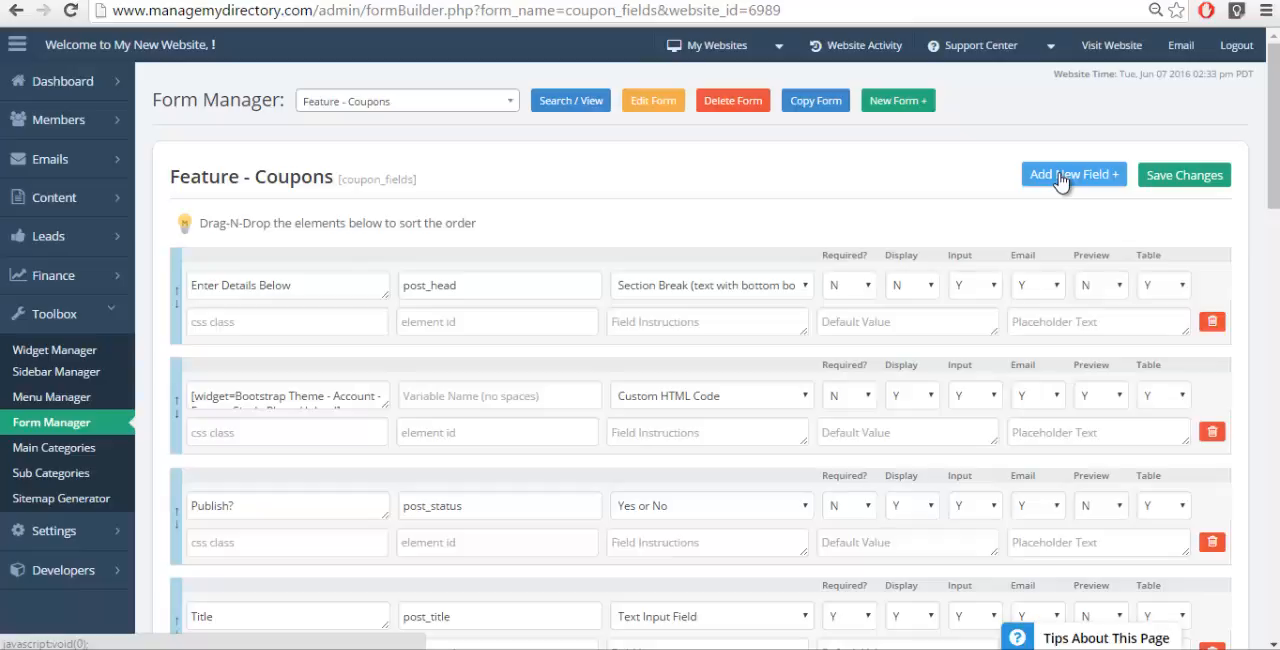
Step: Add a 'Number of People' field (variable numble_peo) typed as Textarea Field (Big Box)
click(1073, 174)
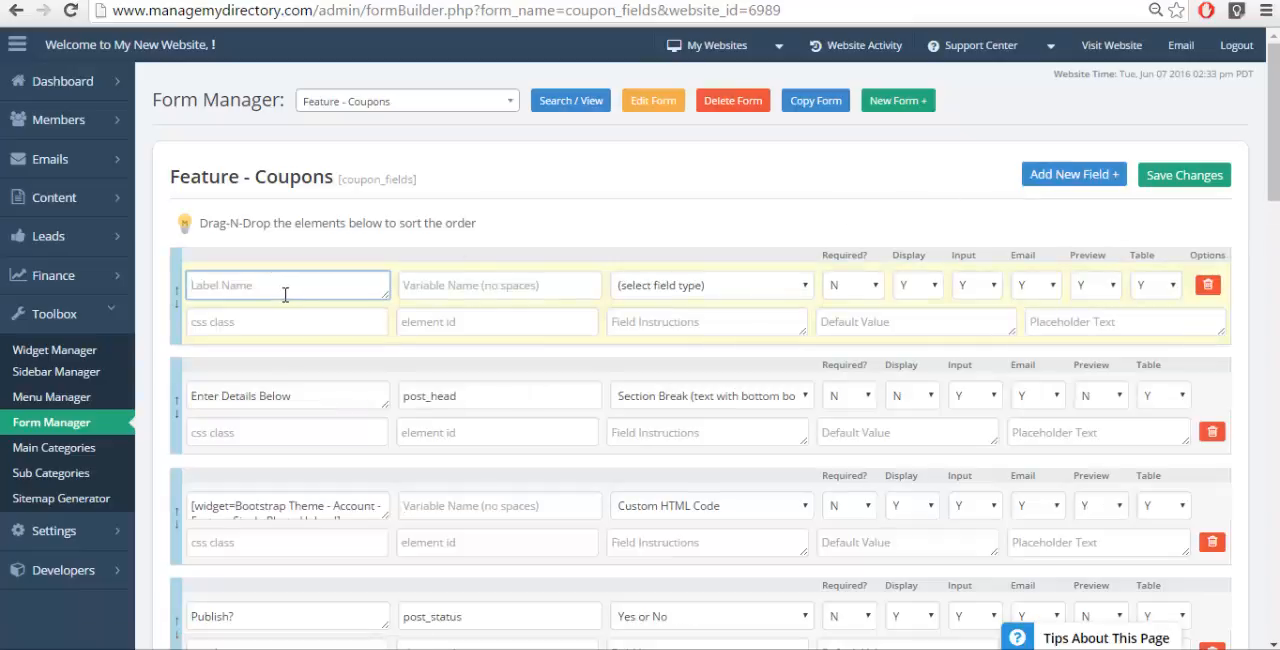
text(Number of Peopl)
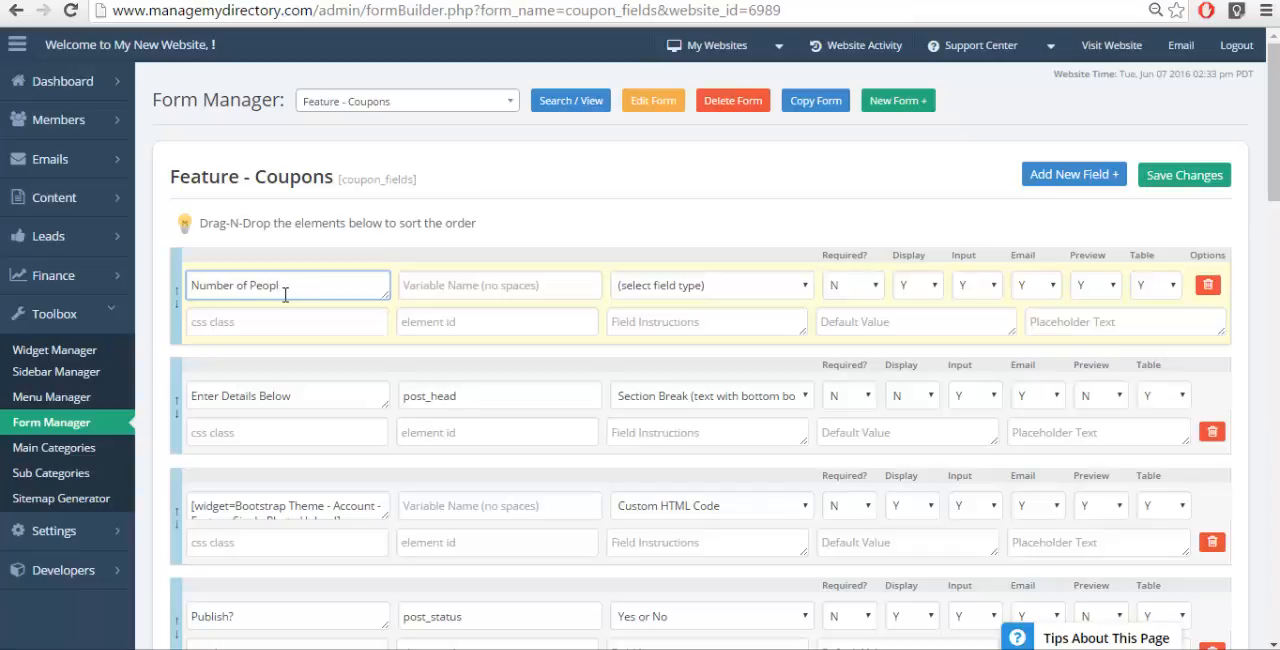
click(498, 285)
text(numble_peo)
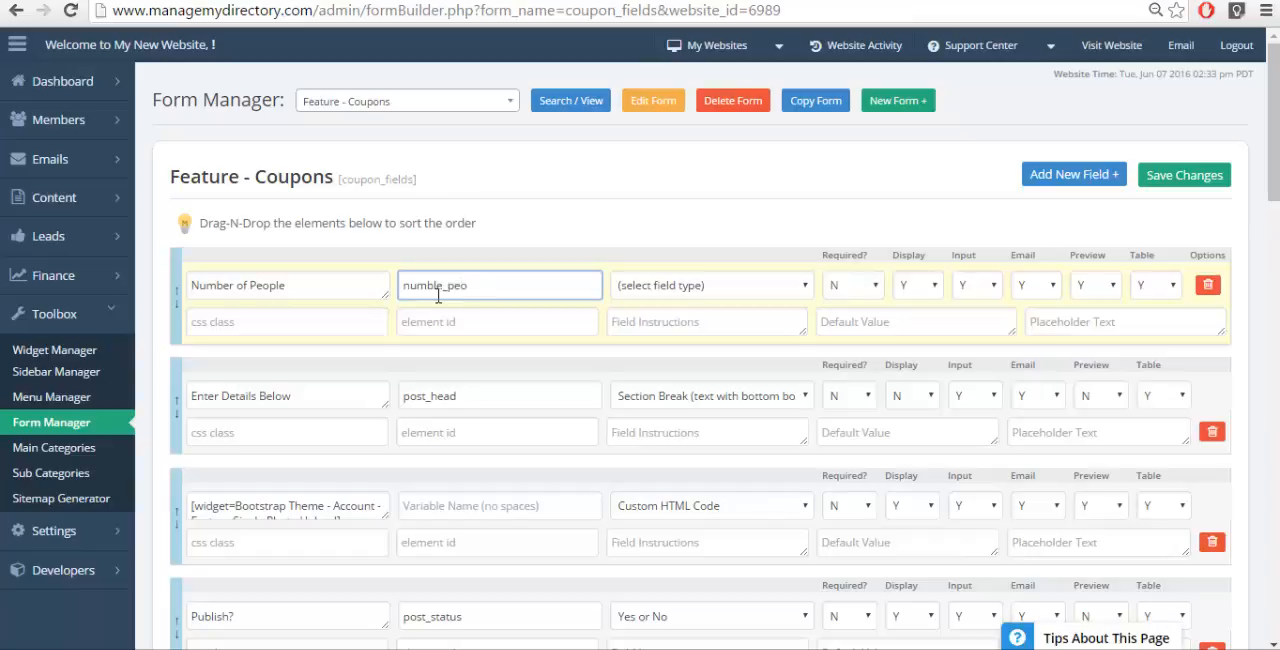
mouse_move(725, 287)
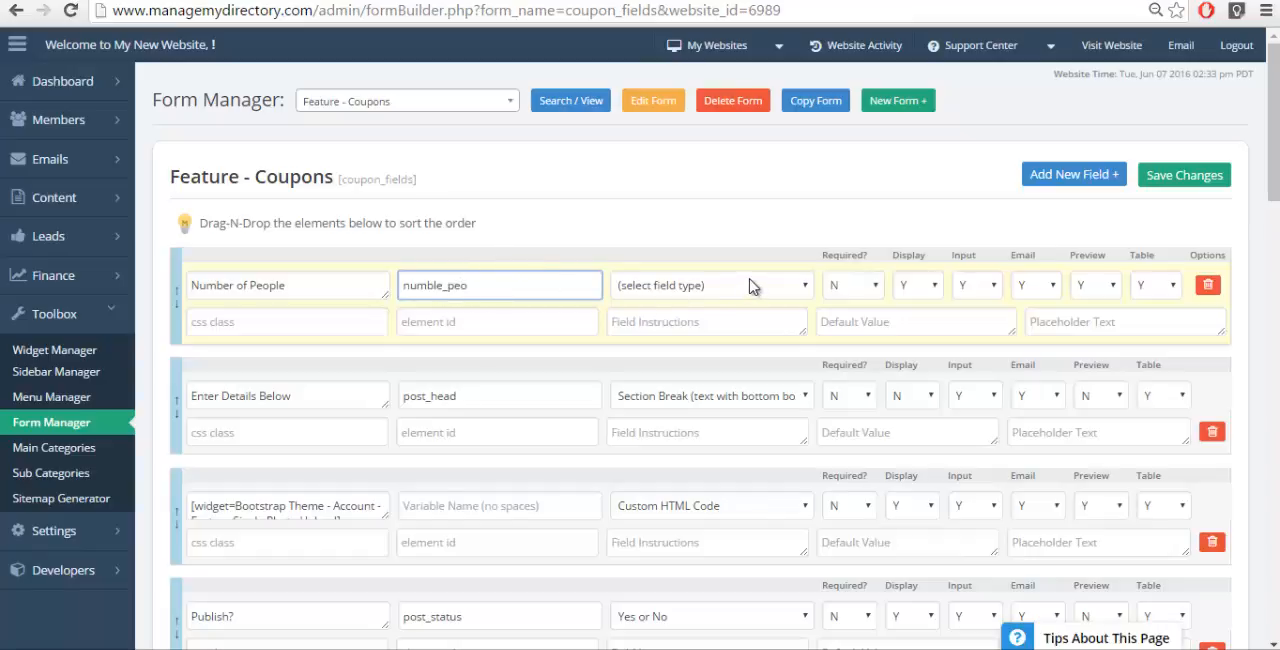
click(710, 285)
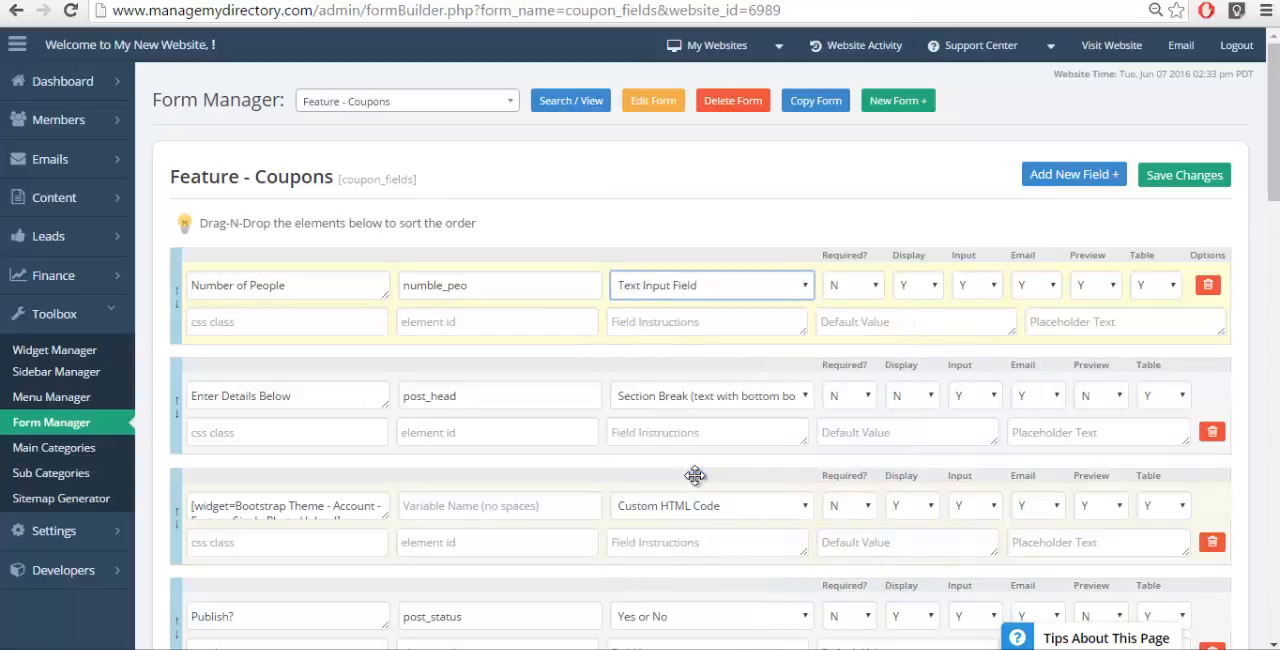
mouse_move(764, 219)
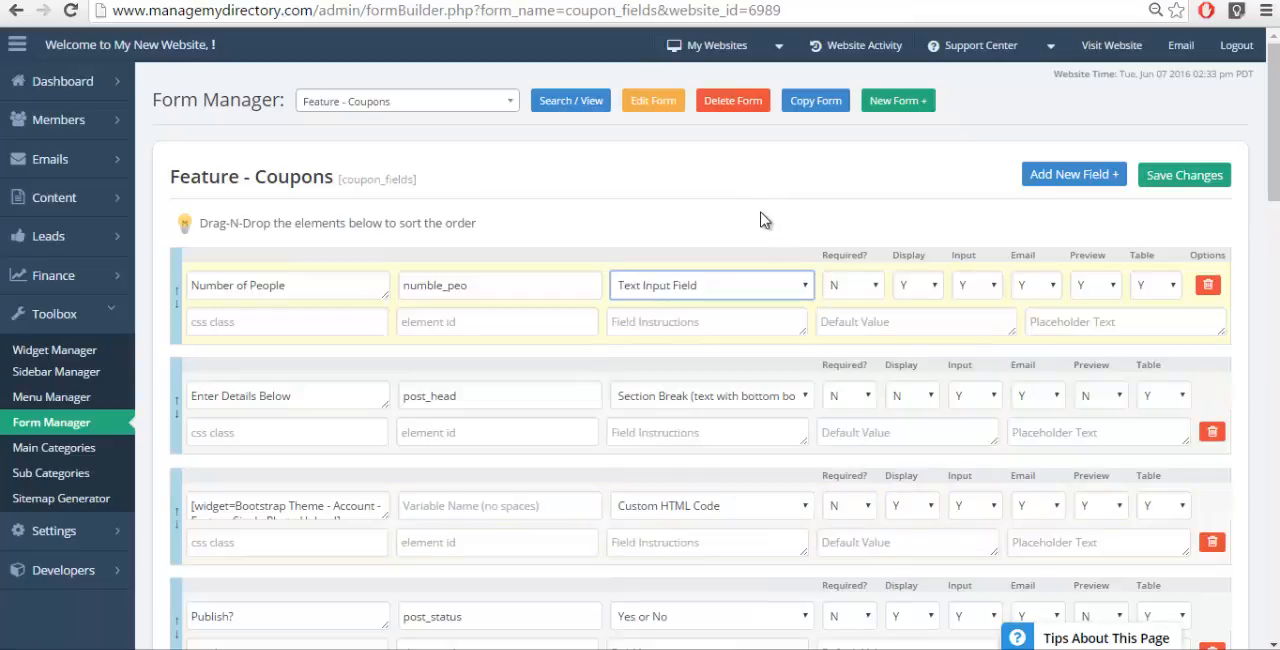
click(710, 285)
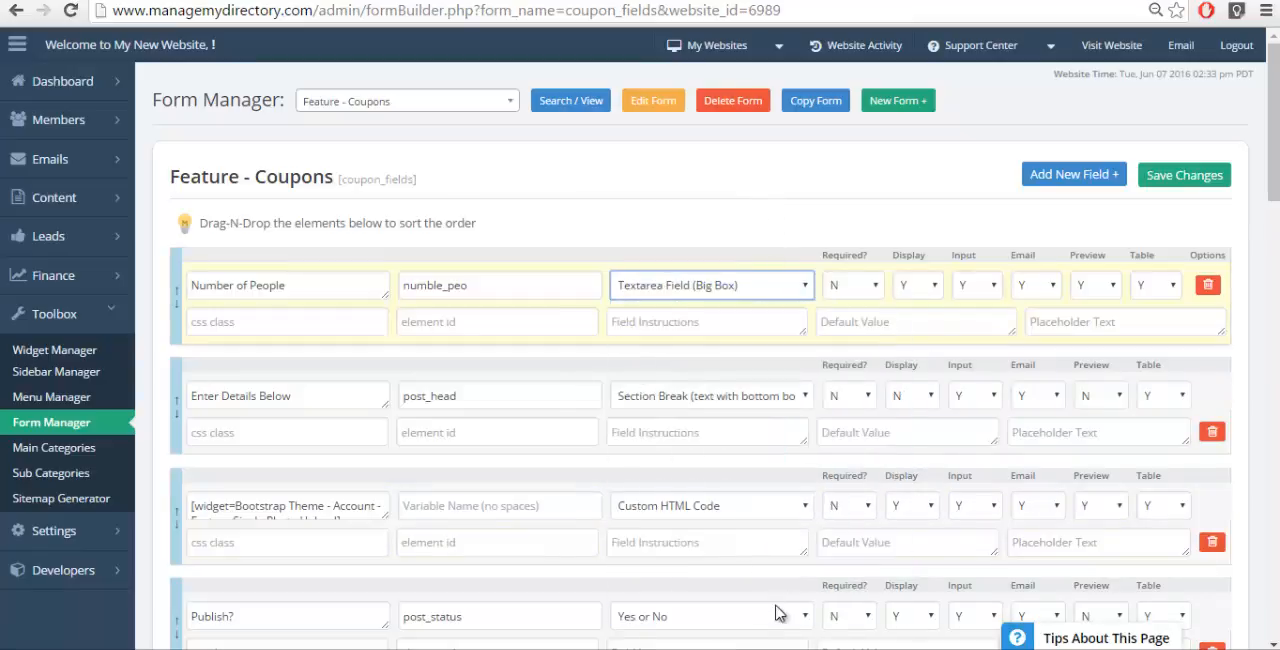
mouse_move(765, 250)
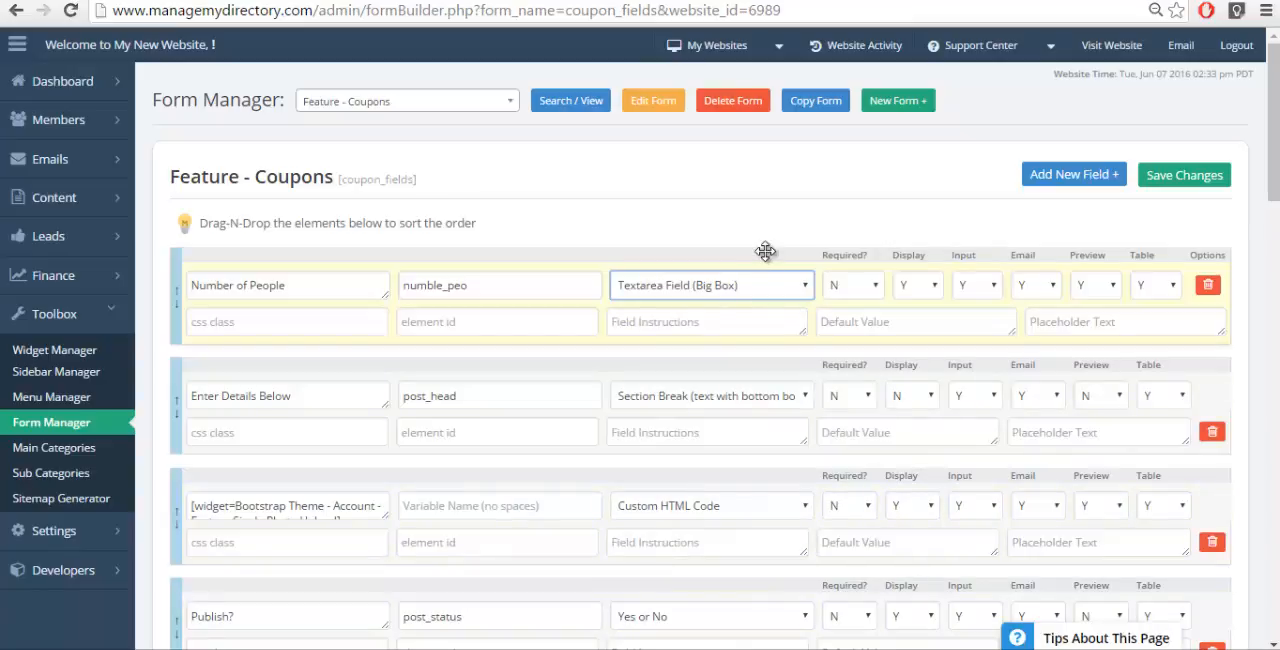
Step: Change the Number of People field type back to Text Input Field
click(711, 285)
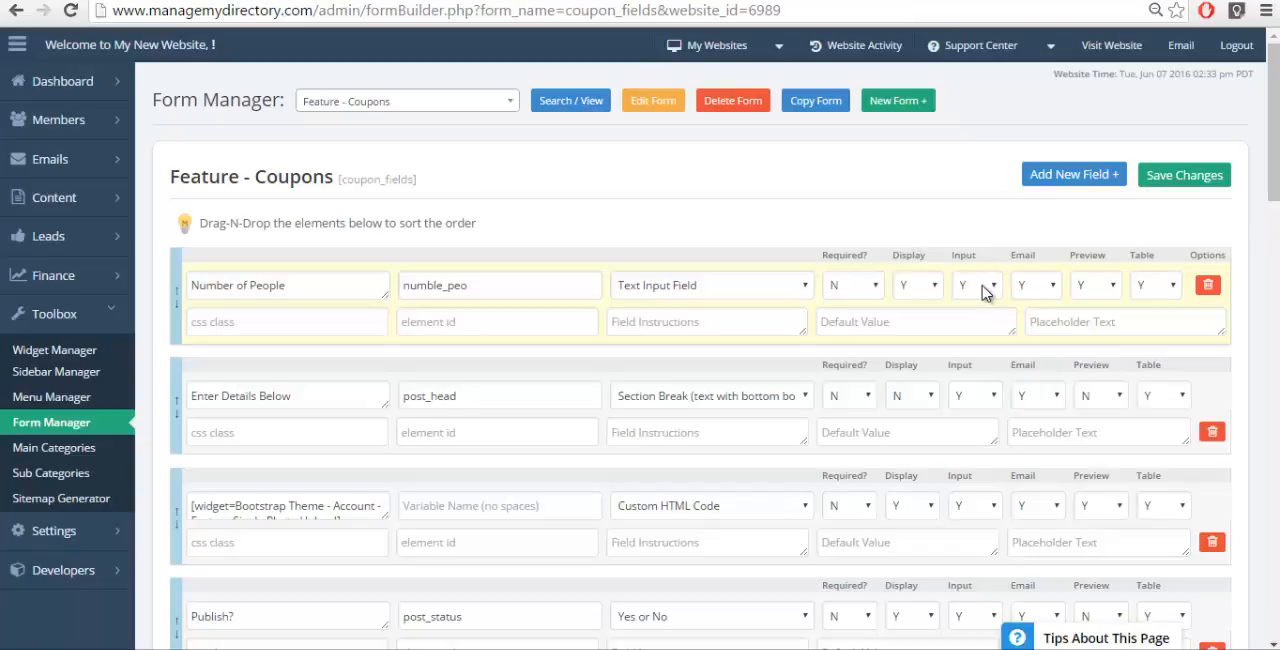
mouse_move(1153, 290)
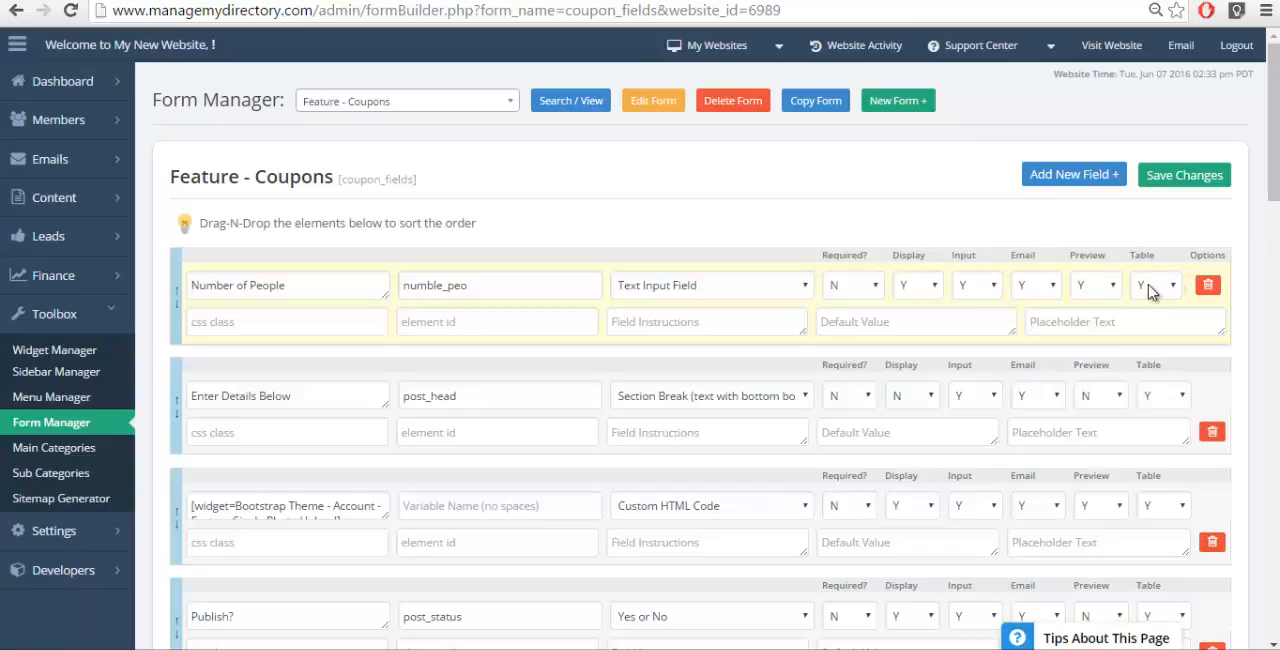
mouse_move(1081, 267)
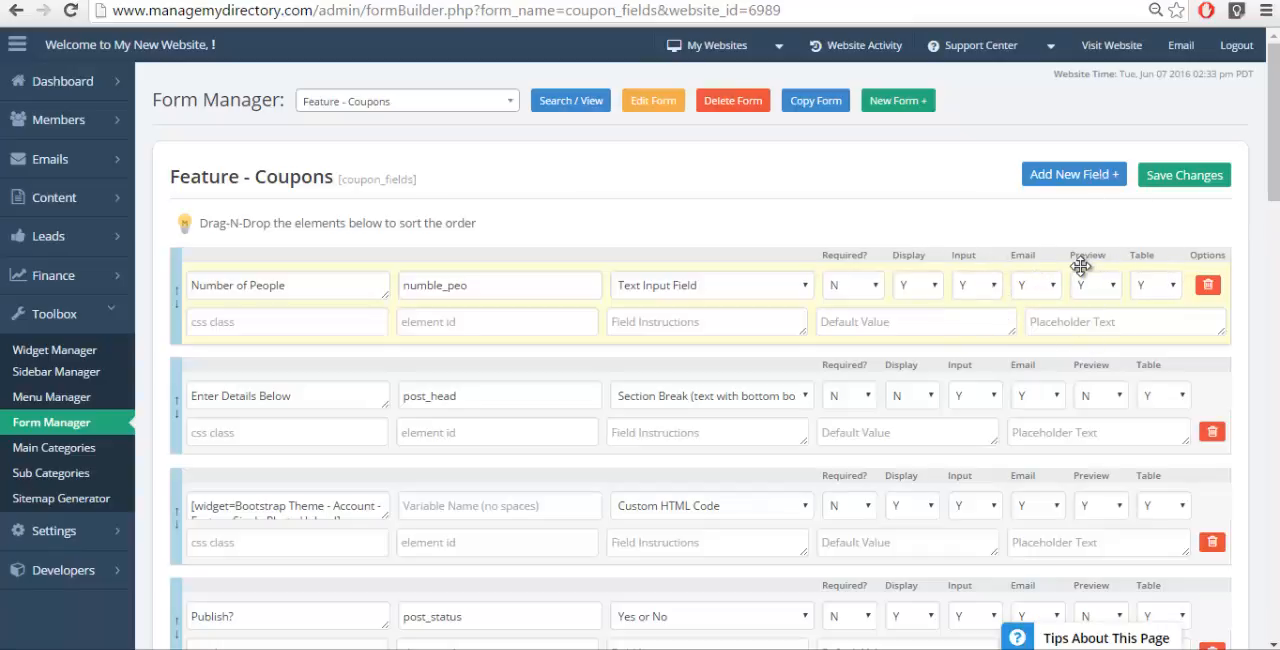
mouse_move(1143, 270)
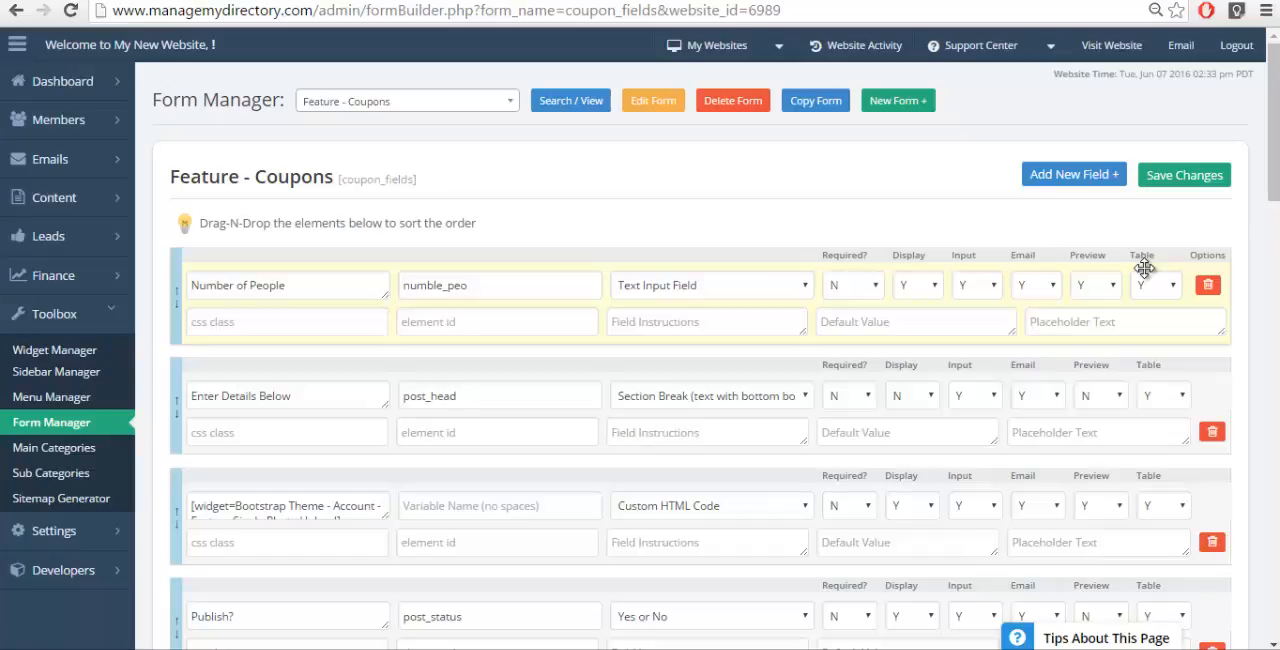
mouse_move(1093, 225)
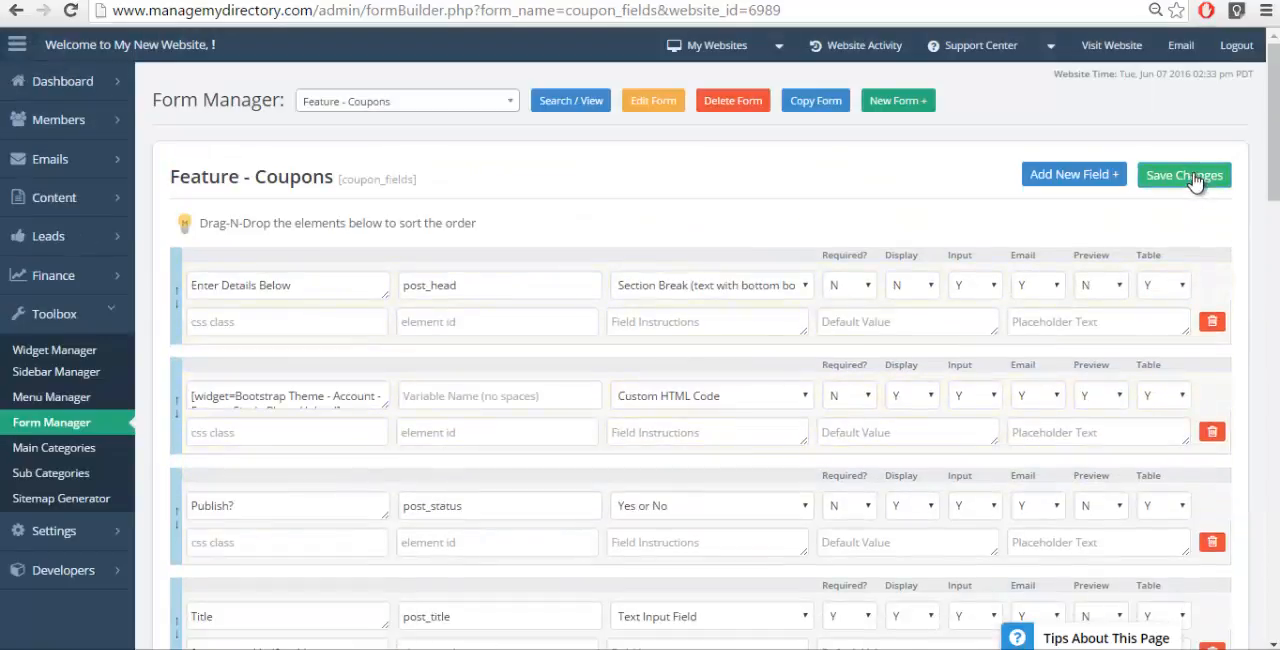
Step: Save the Feature - Coupons form so Number of People appears on the New Coupon page
click(1212, 174)
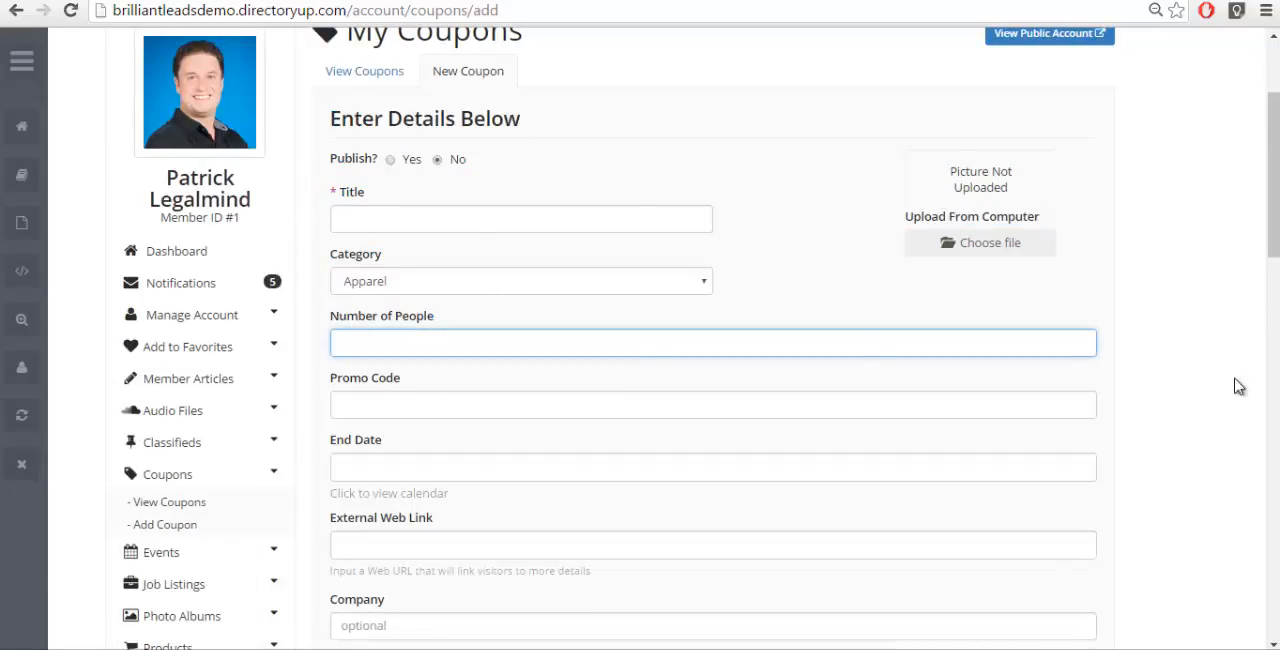
mouse_move(462, 200)
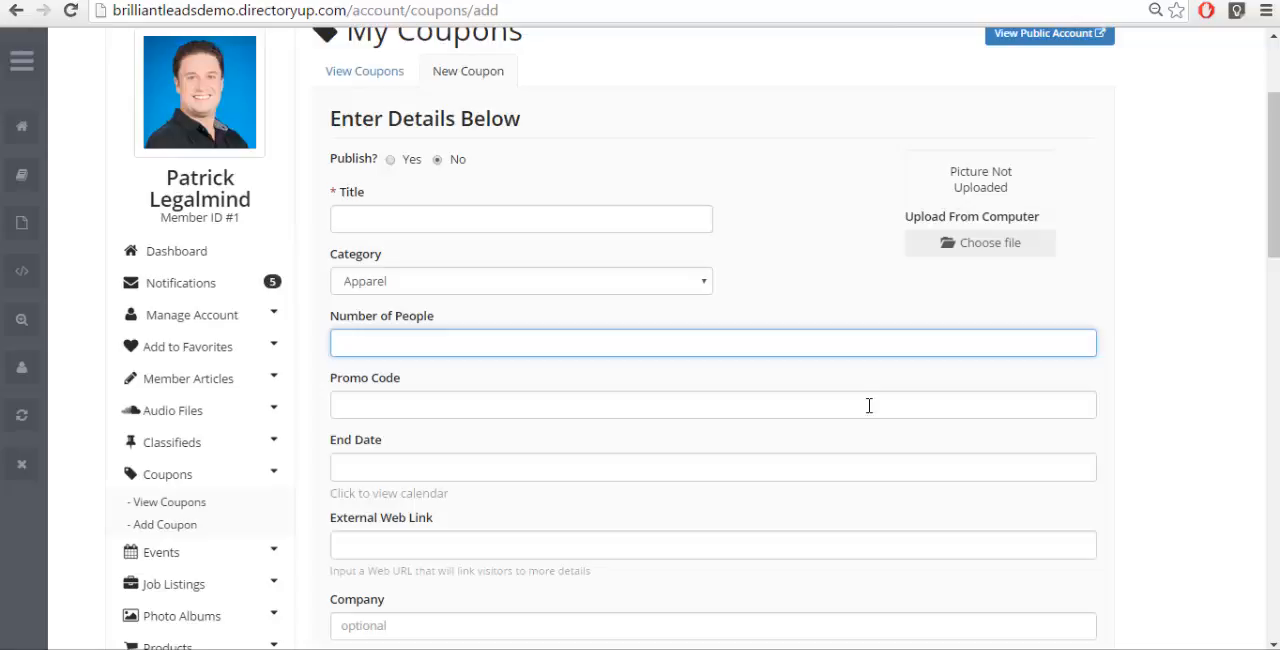
mouse_move(1173, 450)
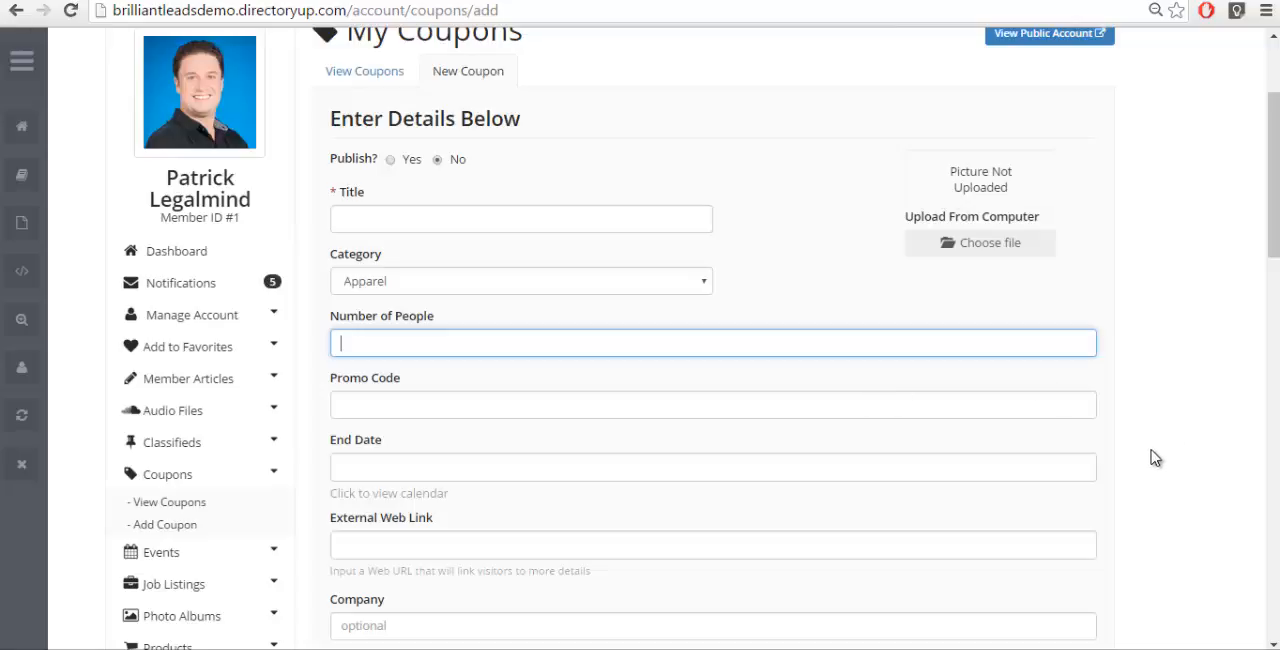
mouse_move(596, 348)
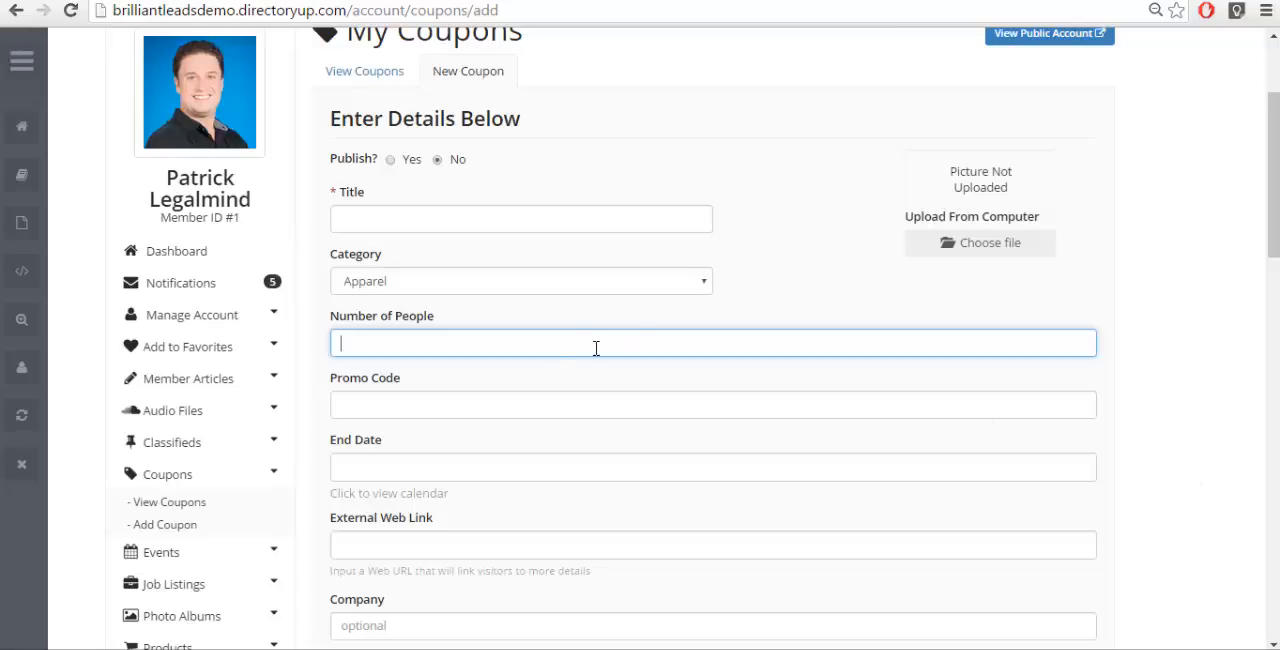
mouse_move(1207, 403)
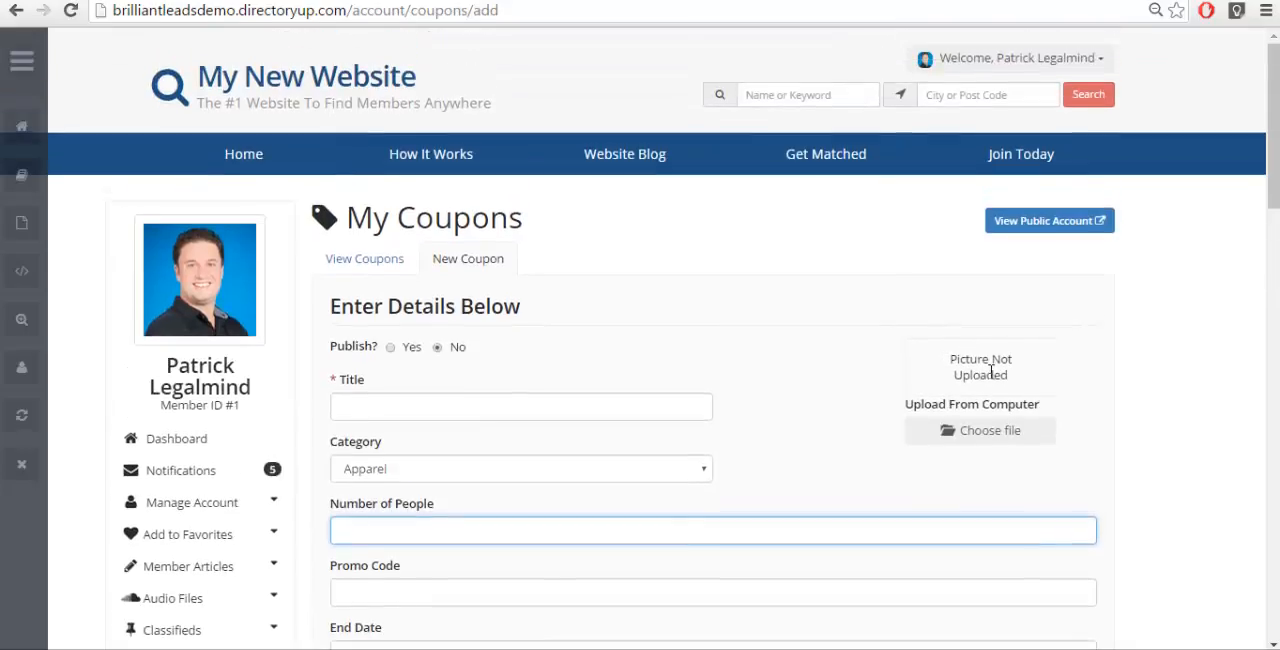
Step: Save the coupon '50% Off Everything' with Wellness category, 10 people, end date and image
scroll(down, 3)
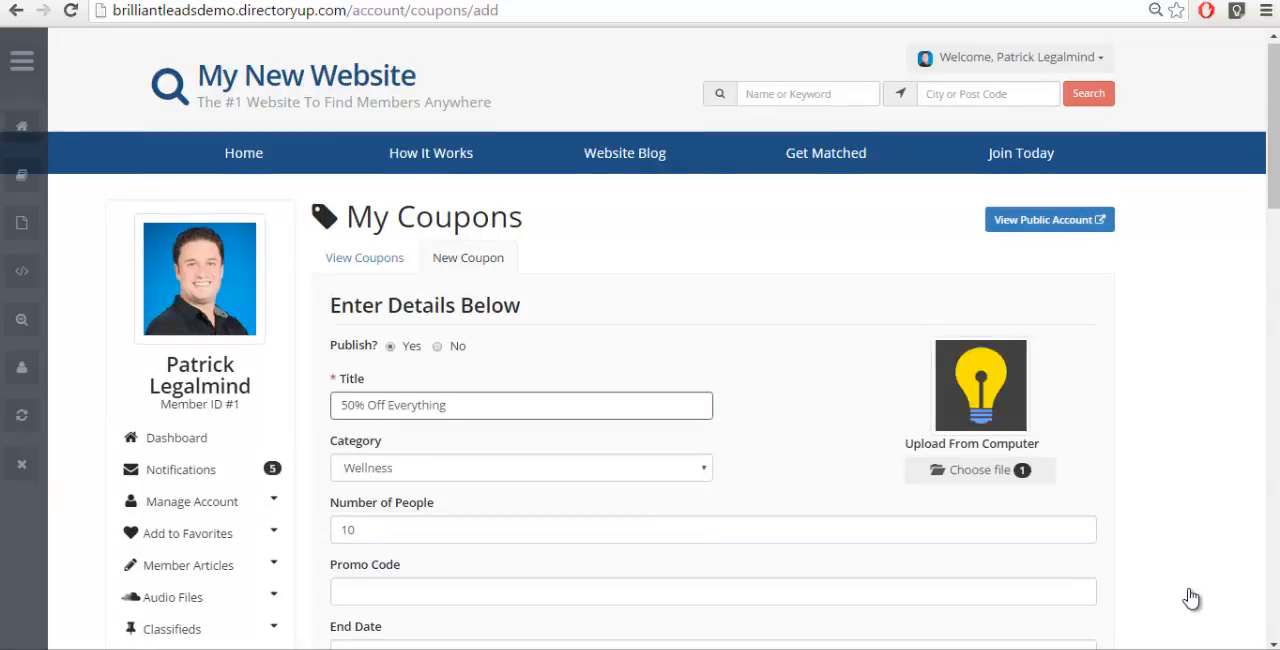
scroll(down, 3)
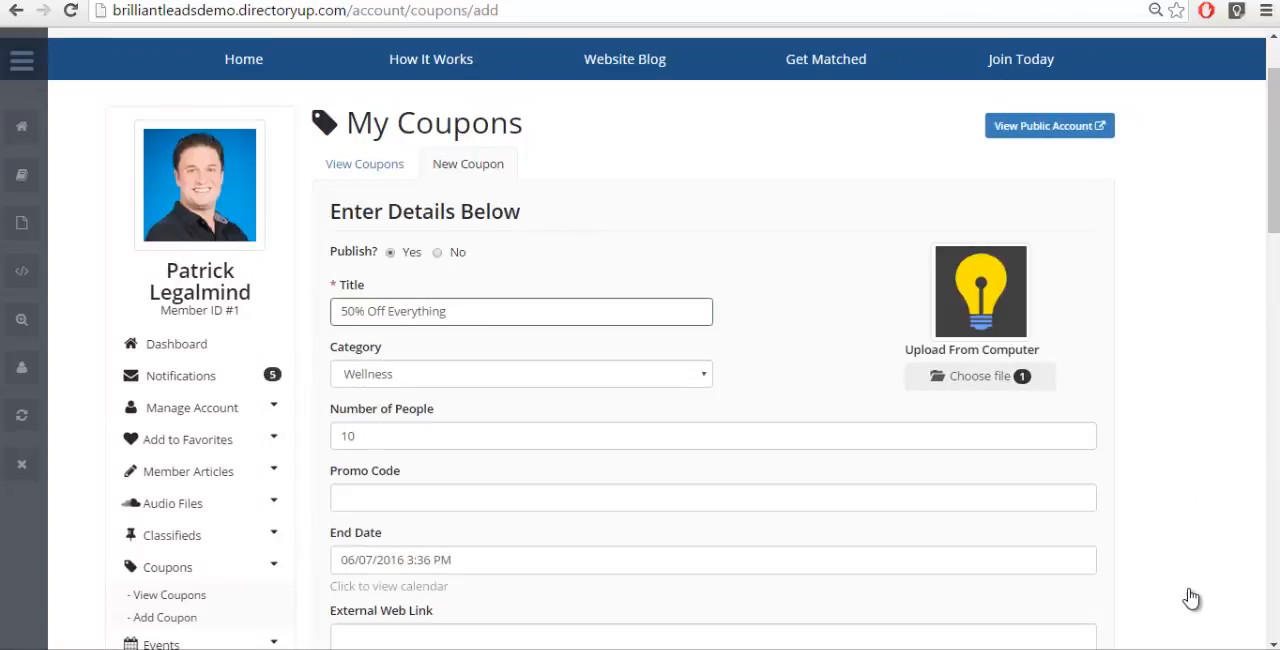
scroll(down, 3)
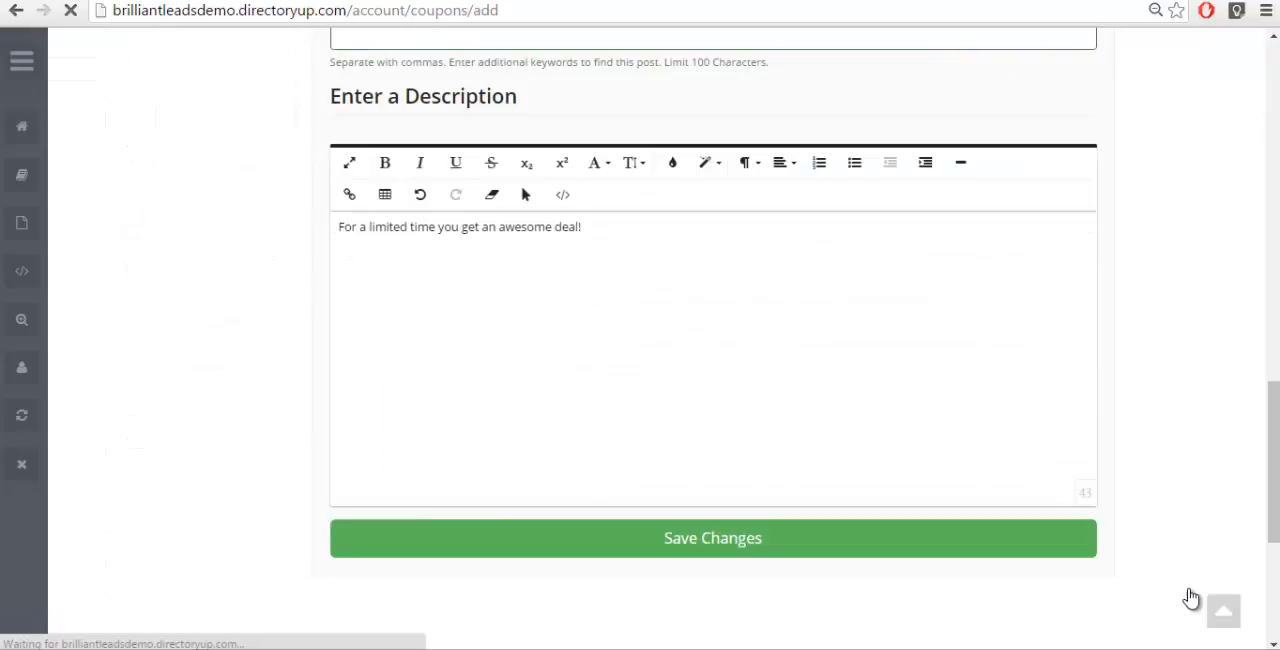
click(712, 537)
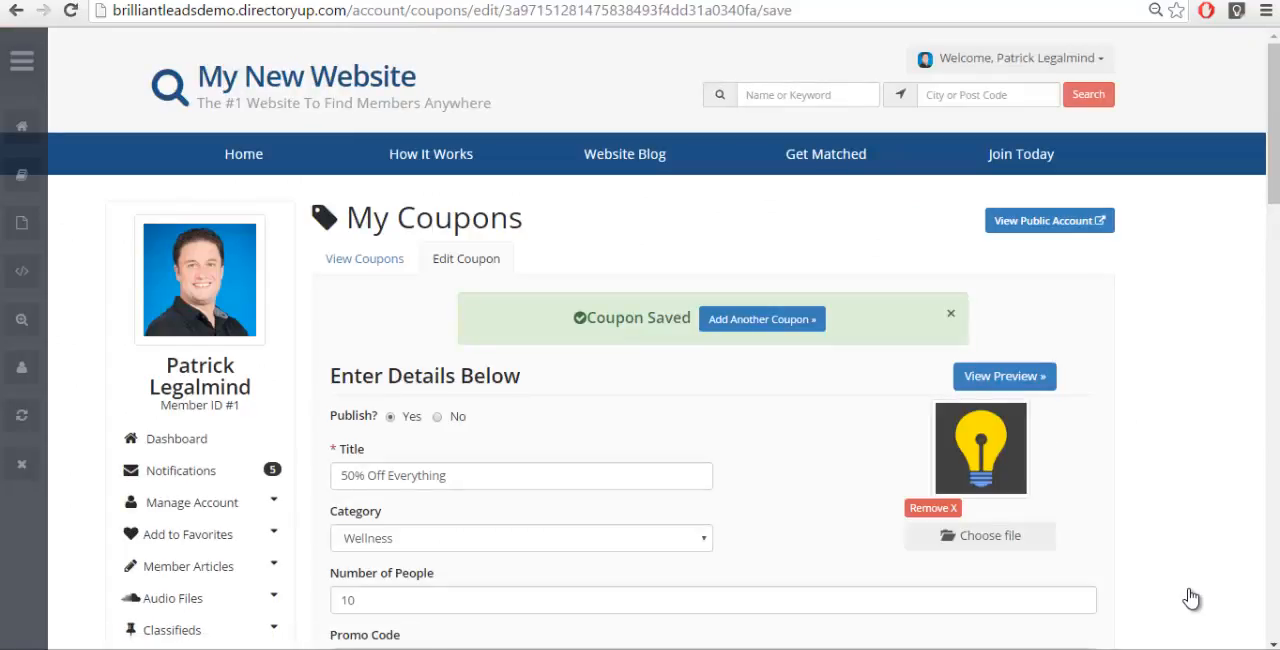
Step: Reopen the Feature - Coupons form in the admin Form Manager
click(1004, 376)
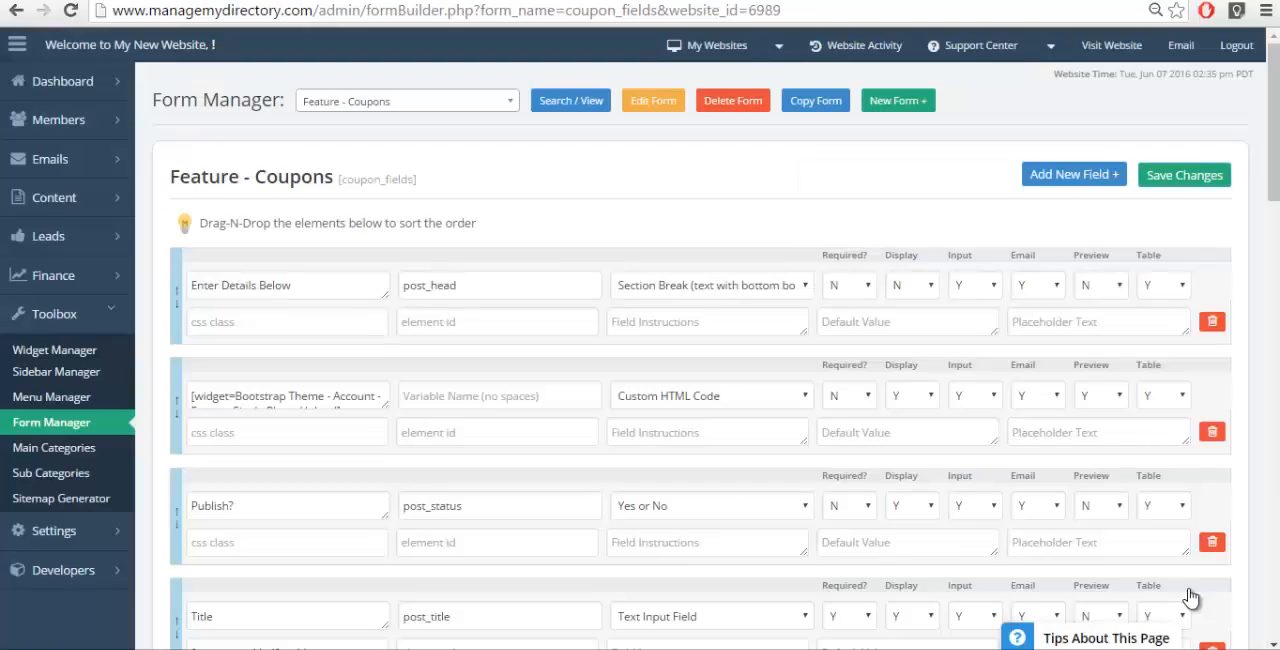
Step: Find the Coupon feature under Members > Member Features and open its edit page
click(48, 119)
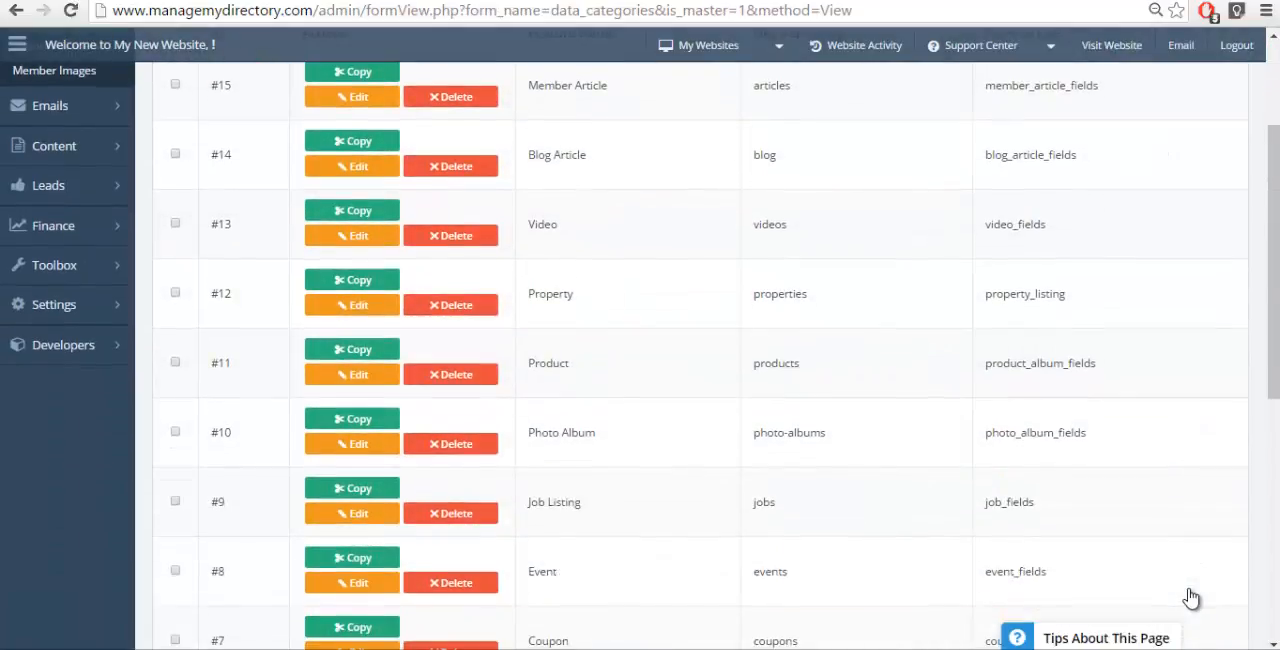
scroll(down, 3)
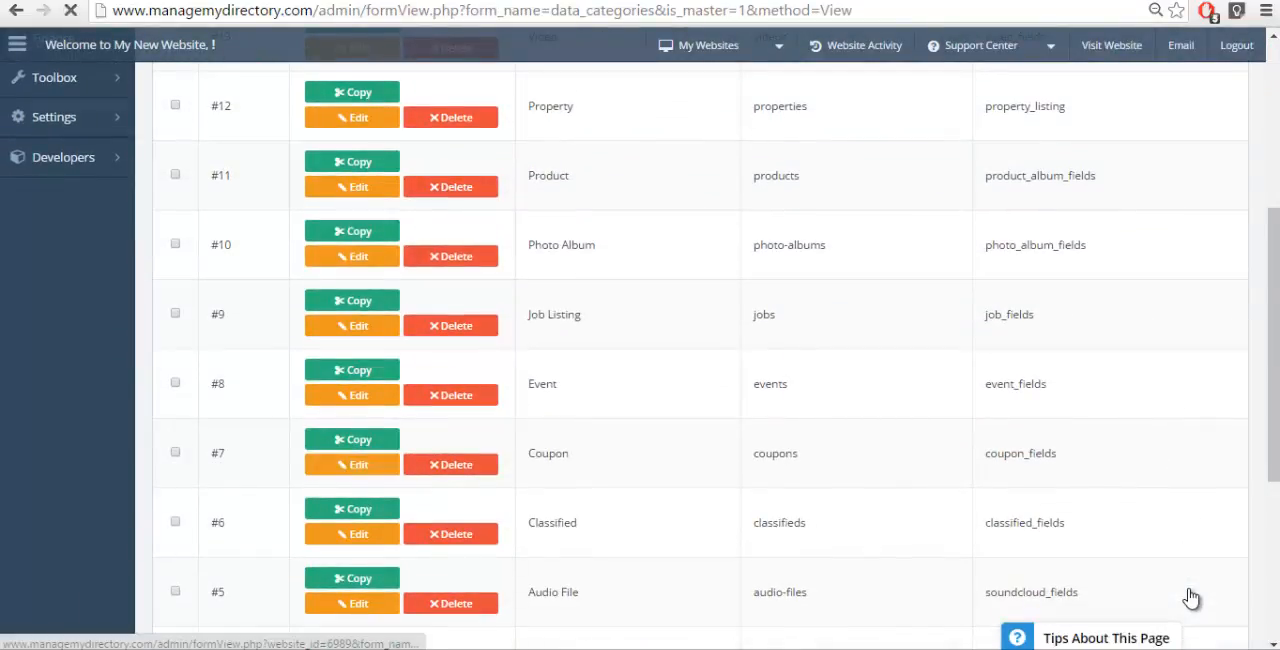
click(351, 464)
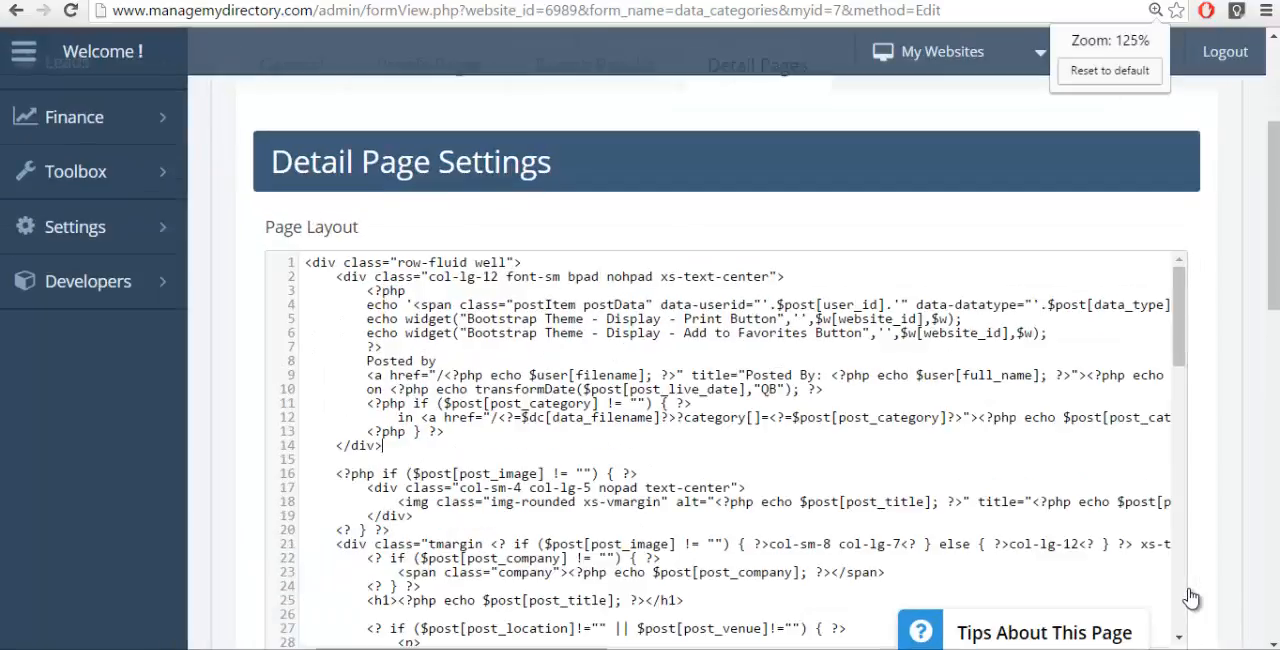
Step: Highlight the Published date block in the Coupon page layout code, then return to Form Manager
scroll(down, 3)
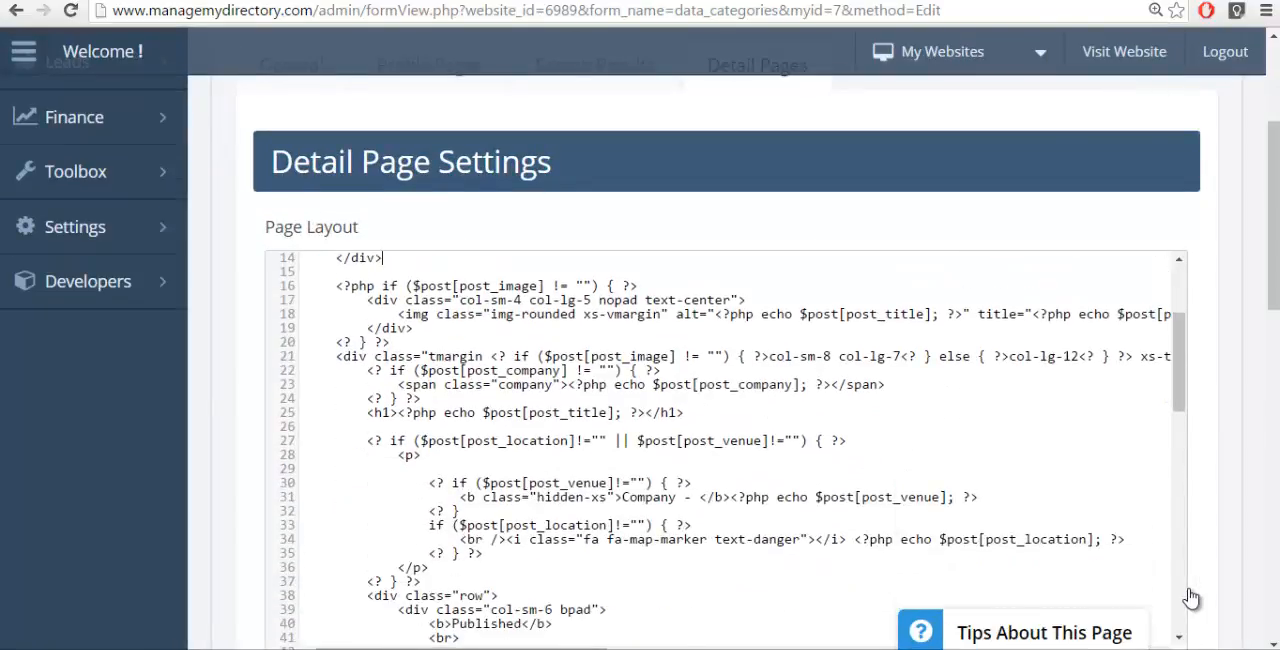
scroll(down, 3)
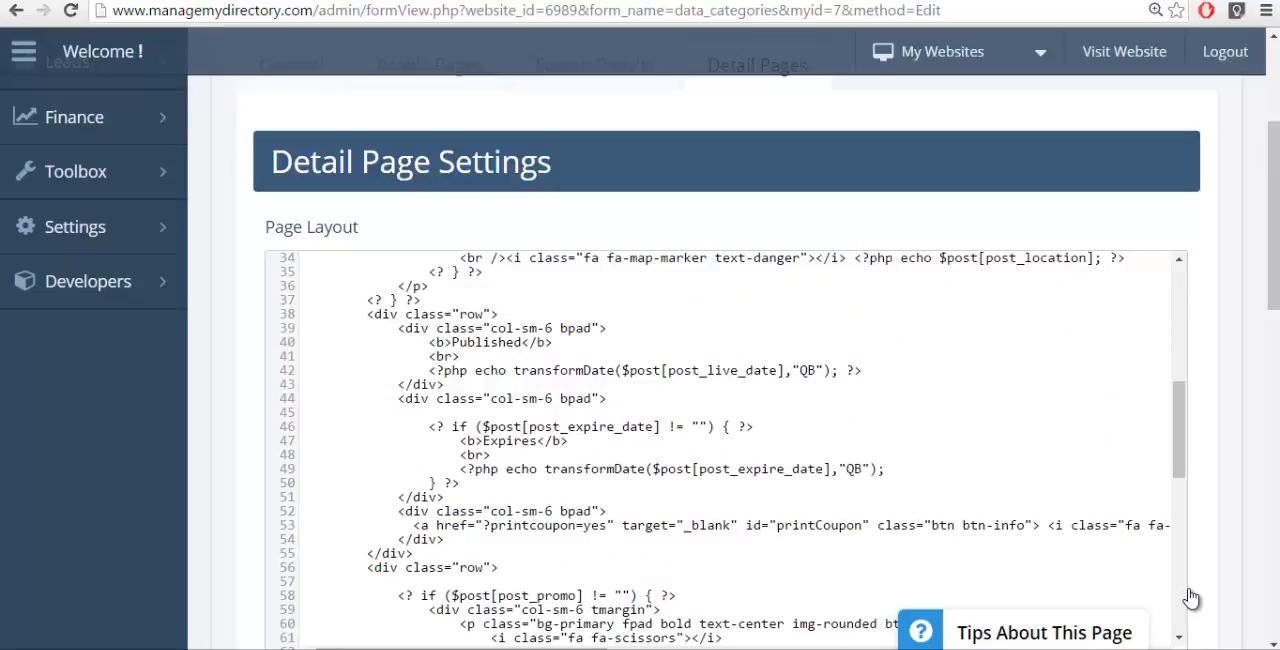
drag(367, 314, 607, 412)
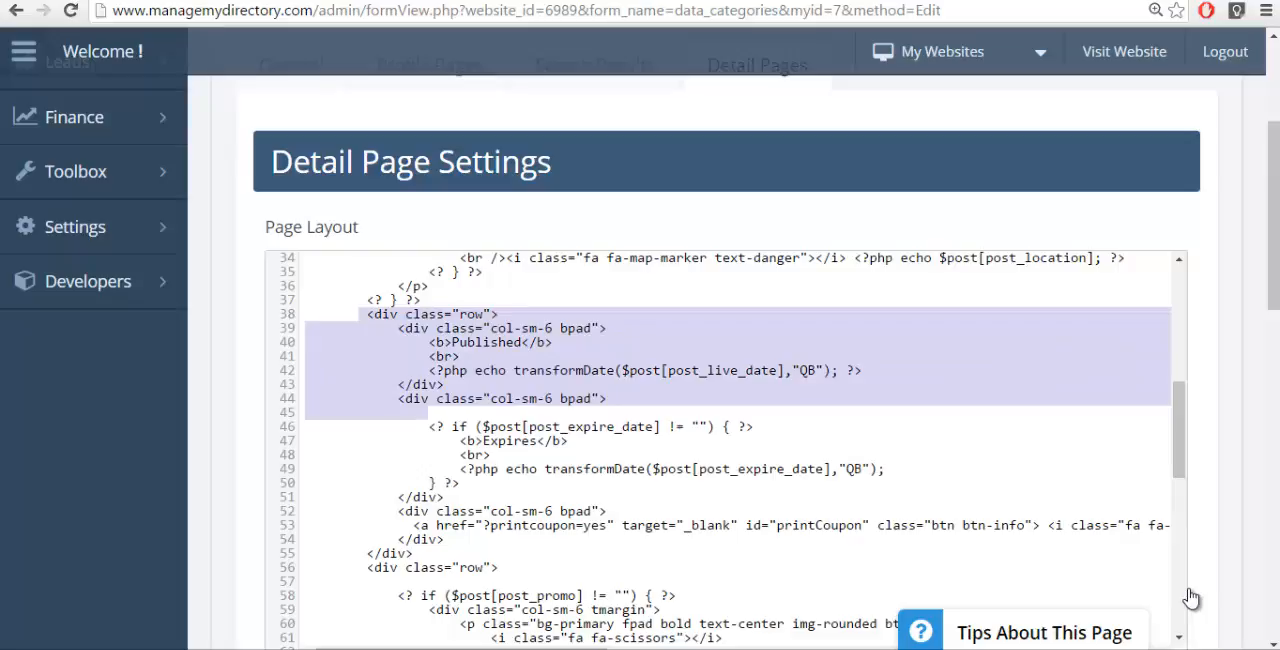
click(74, 226)
text(co)
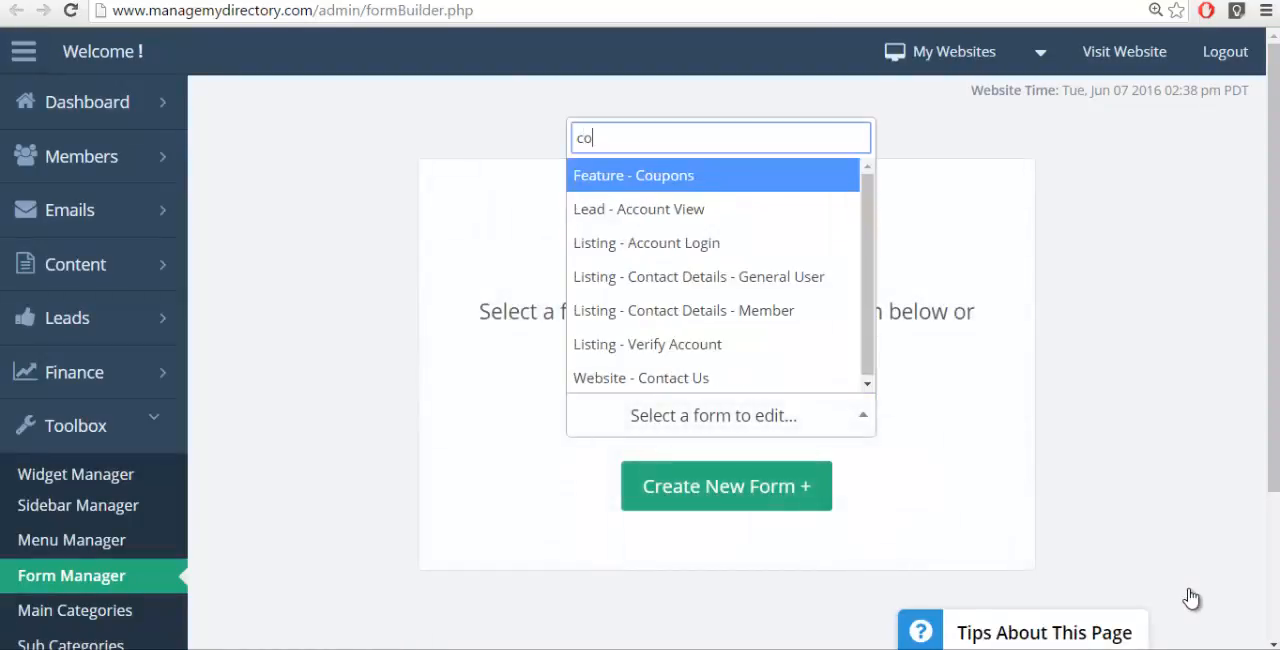
Step: Open the Feature - Coupons form, then return to the coupon detail page layout code
click(633, 175)
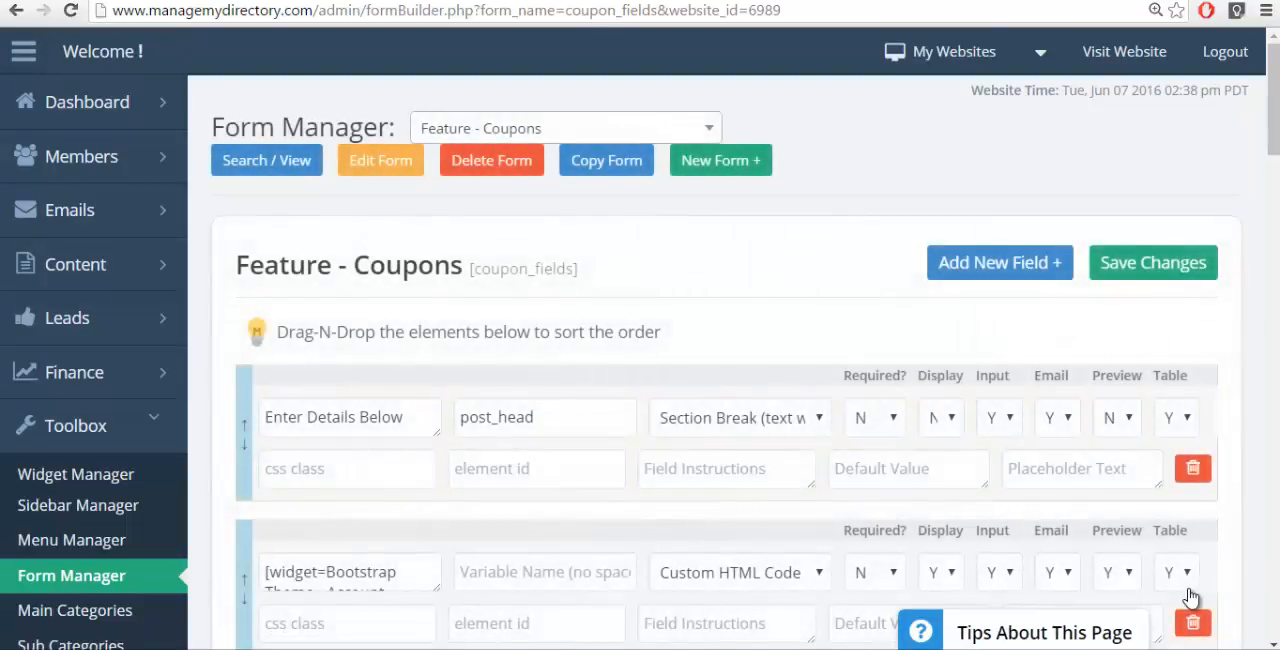
scroll(down, 3)
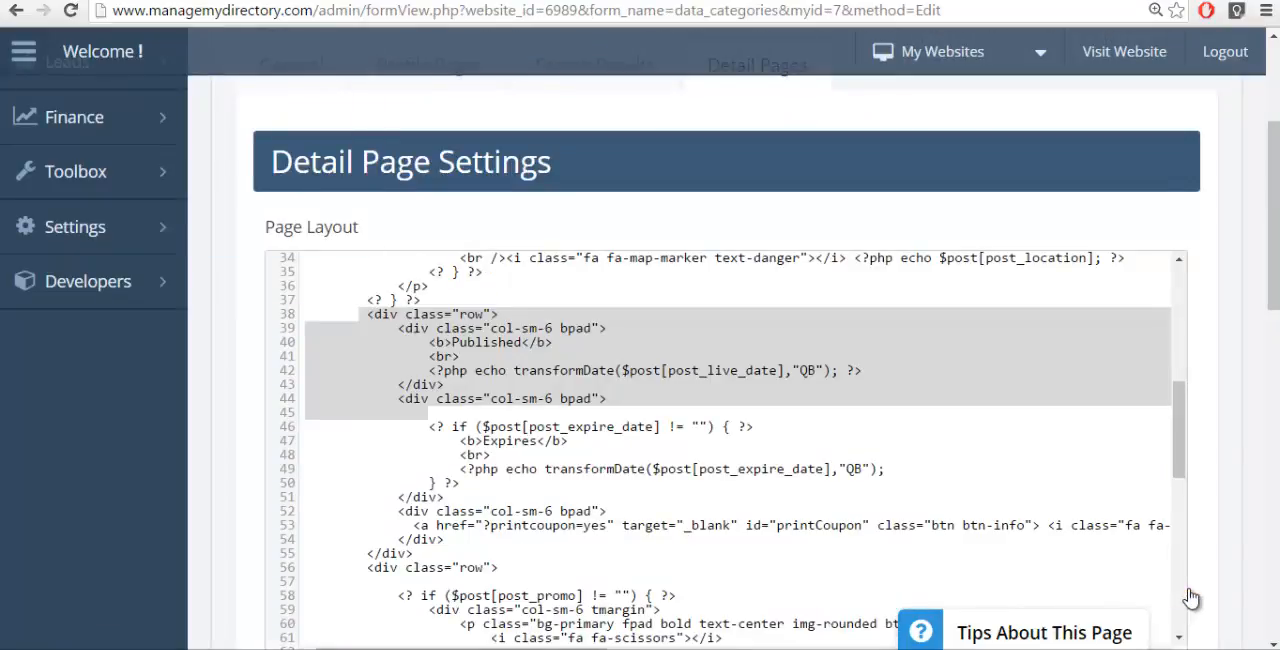
click(606, 328)
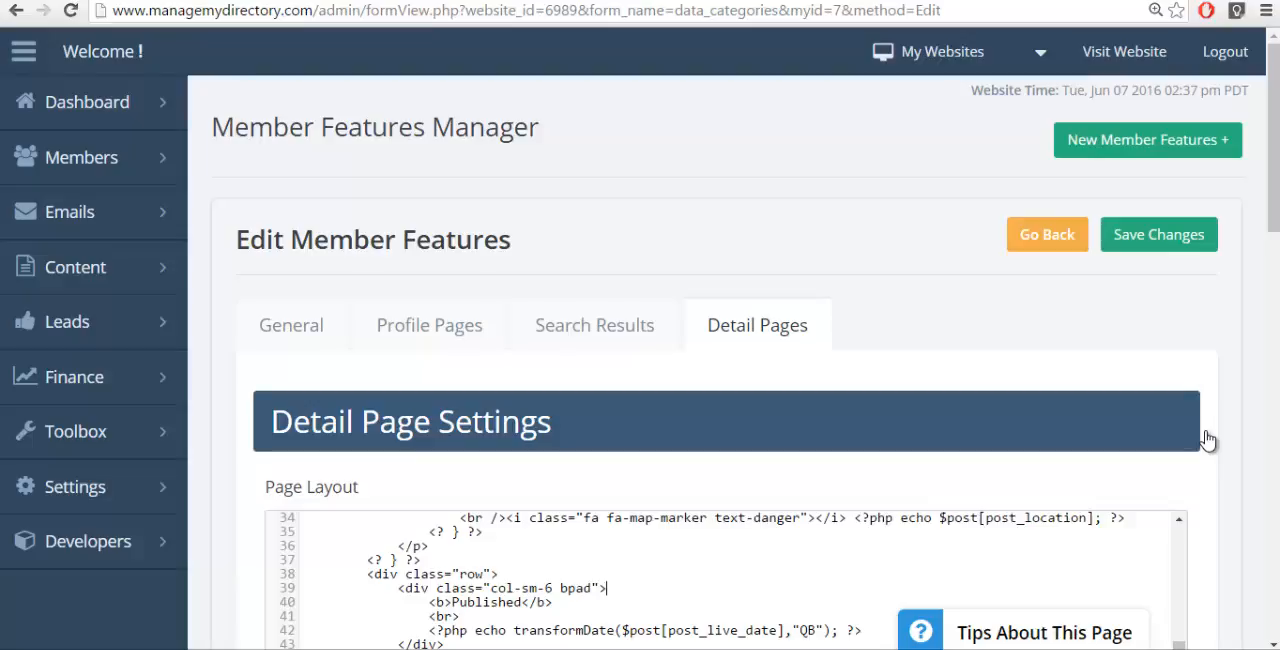
Step: Open the Member Features list and scroll down to the Coupon entry
click(81, 157)
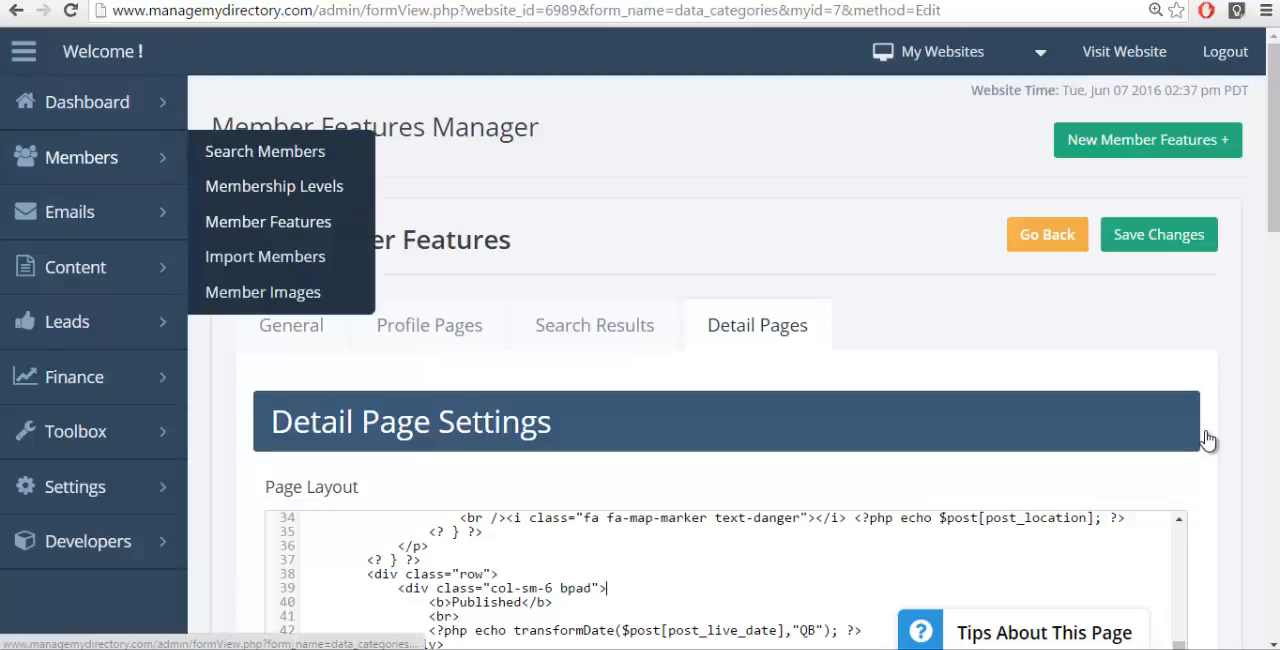
click(267, 221)
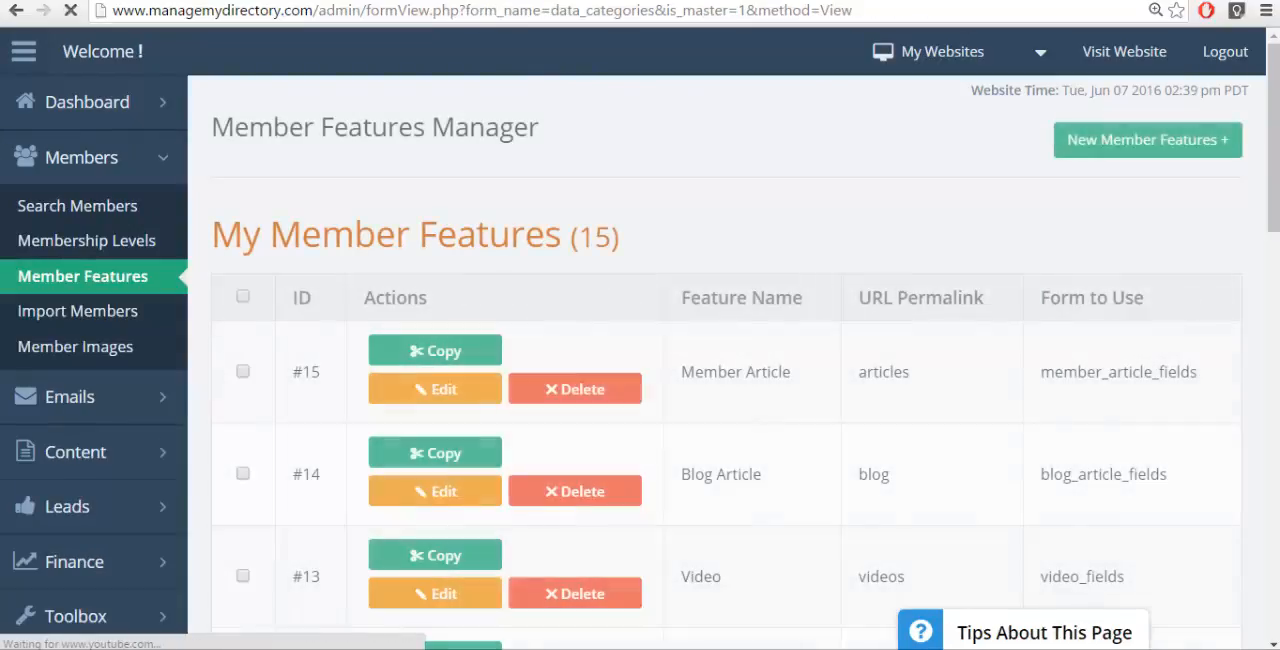
scroll(down, 3)
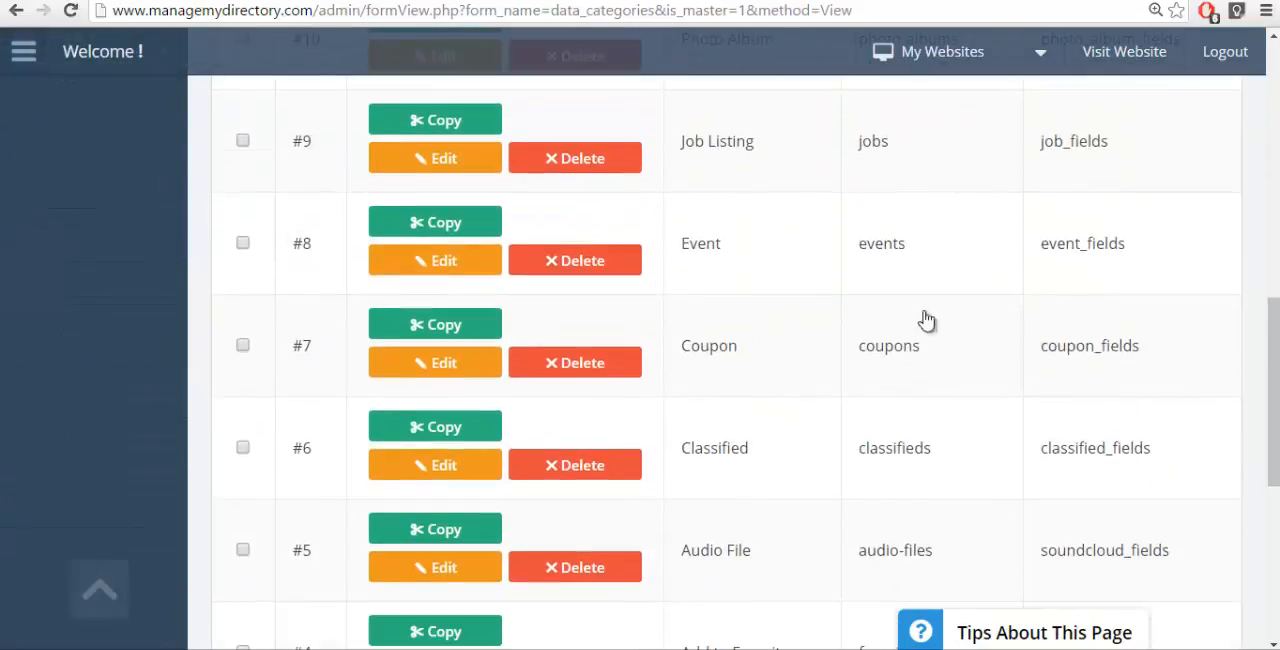
mouse_move(1205, 314)
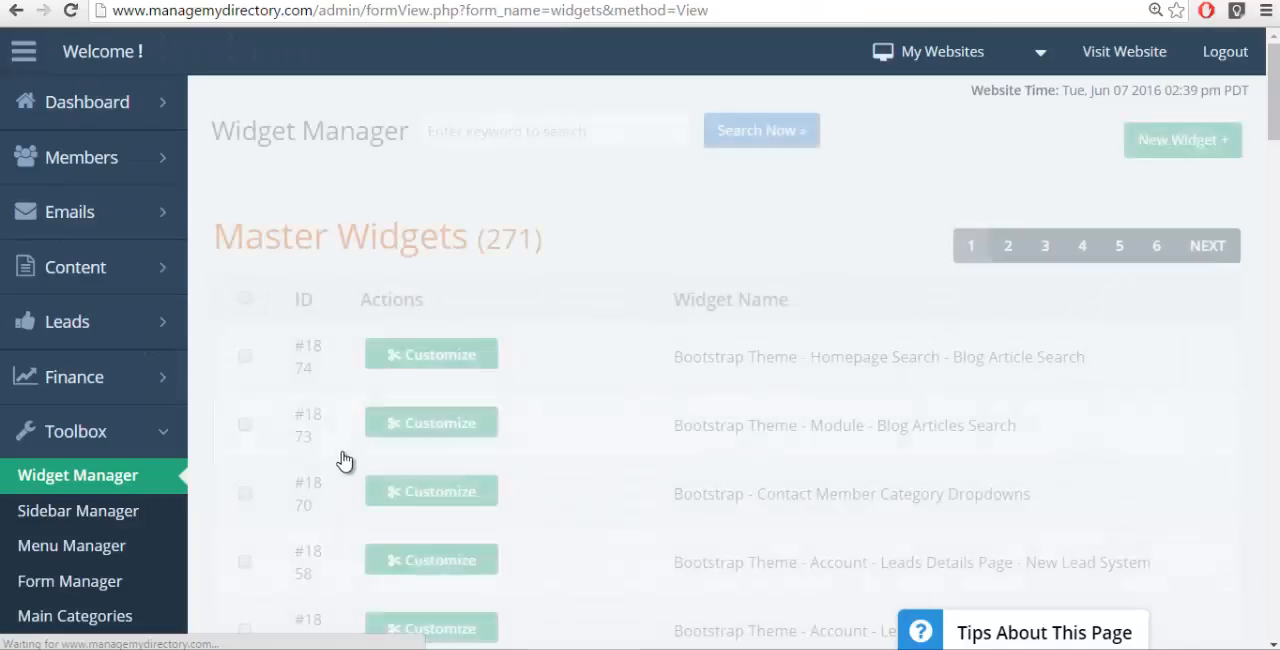
Step: Find the 'overview' master widget and customize Bootstrap Theme - Member Profile - Overview Tab
text(ove)
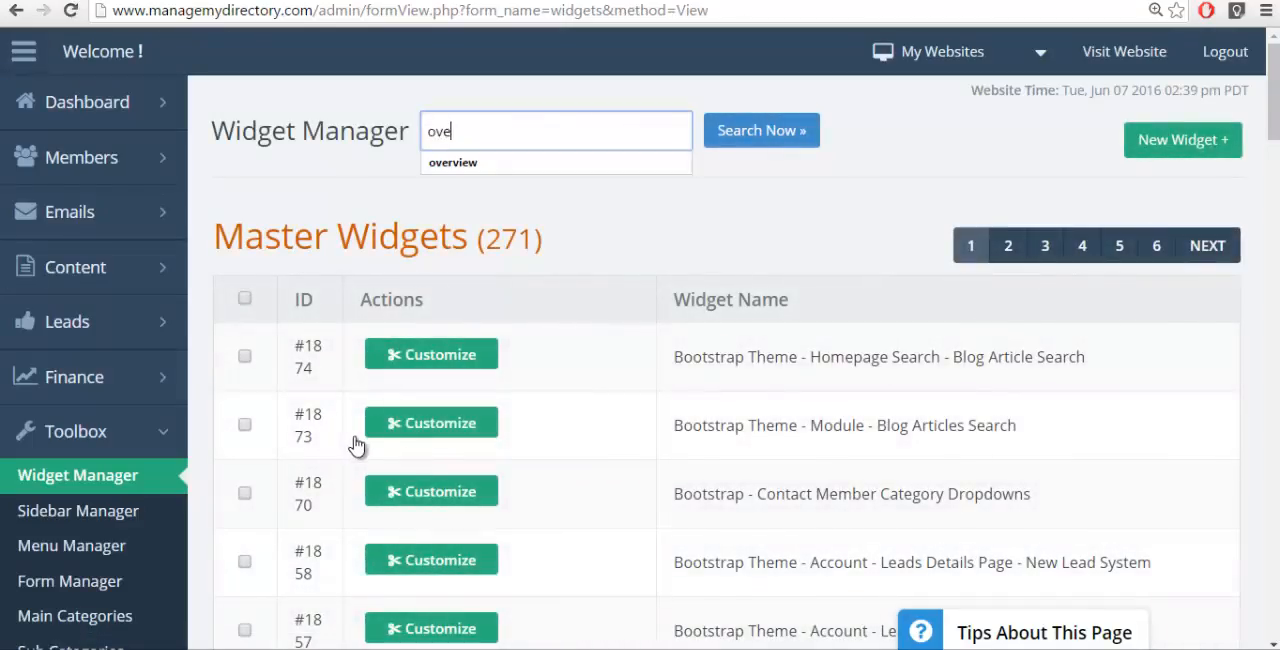
click(452, 162)
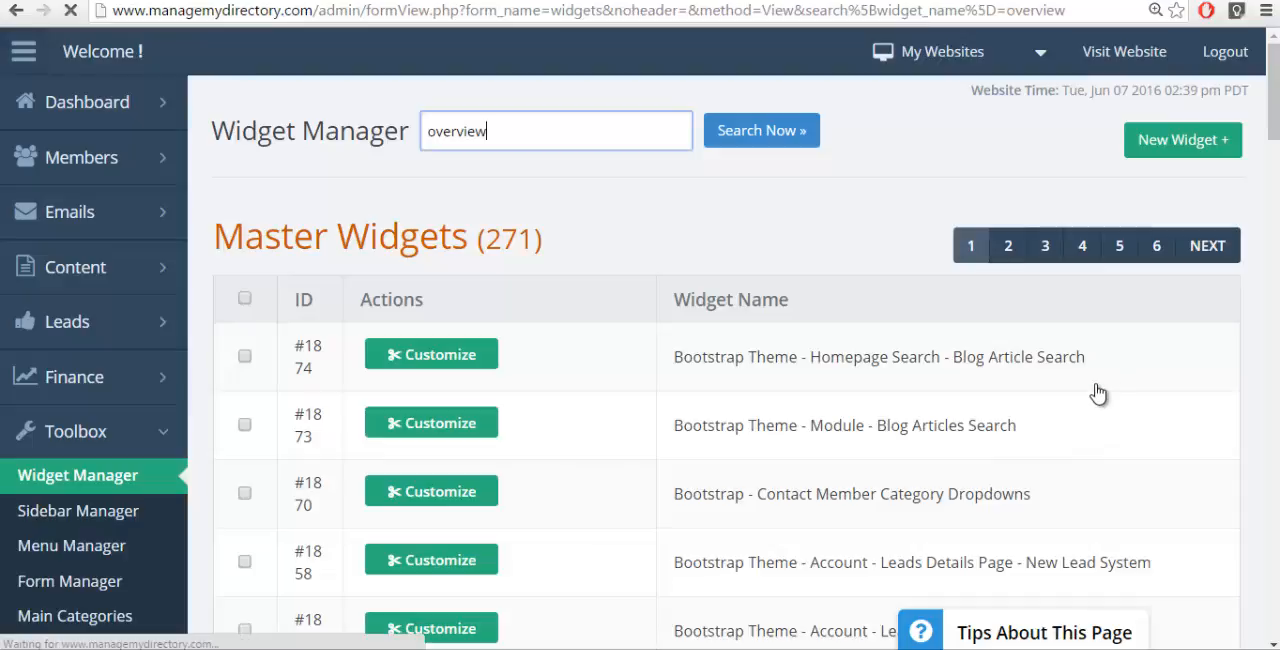
click(761, 130)
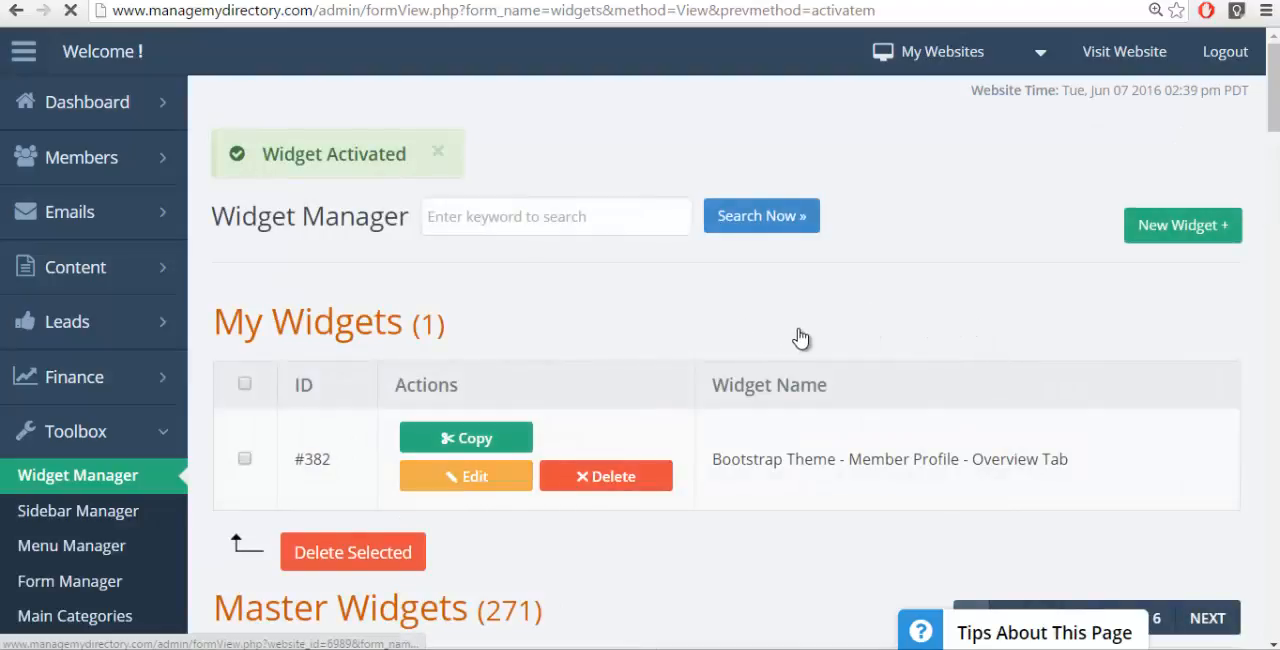
Step: Edit widget #382 and scroll its HTML code to the experience block
click(465, 475)
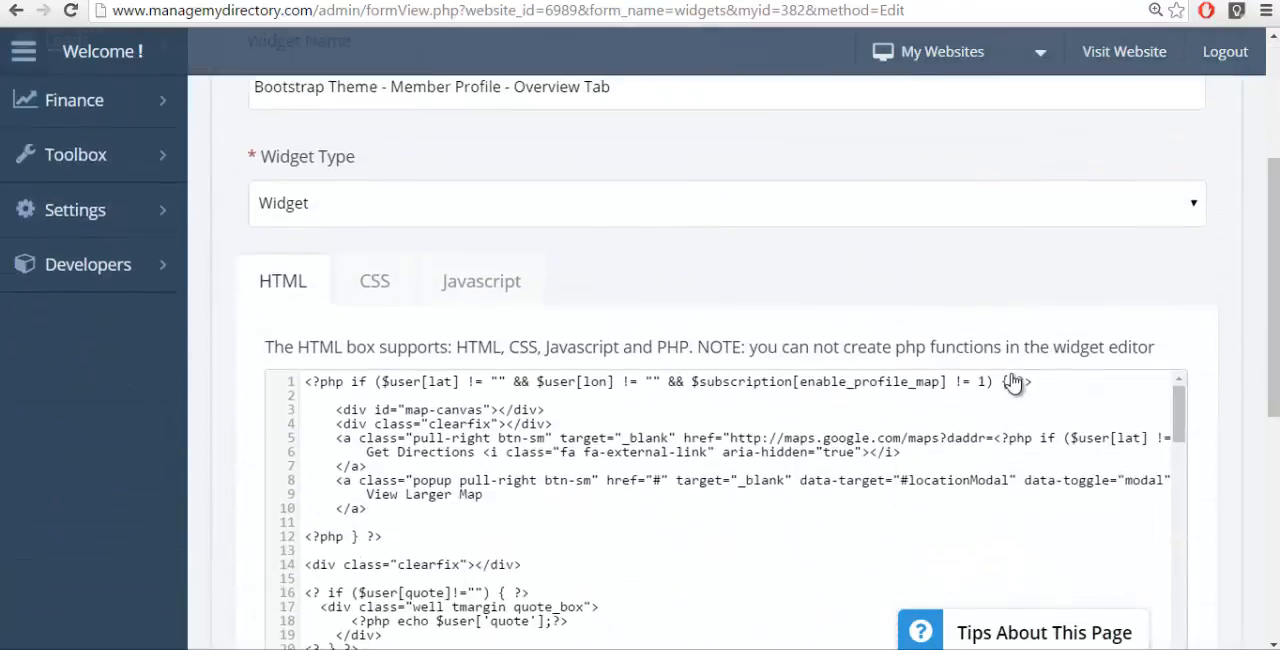
scroll(down, 3)
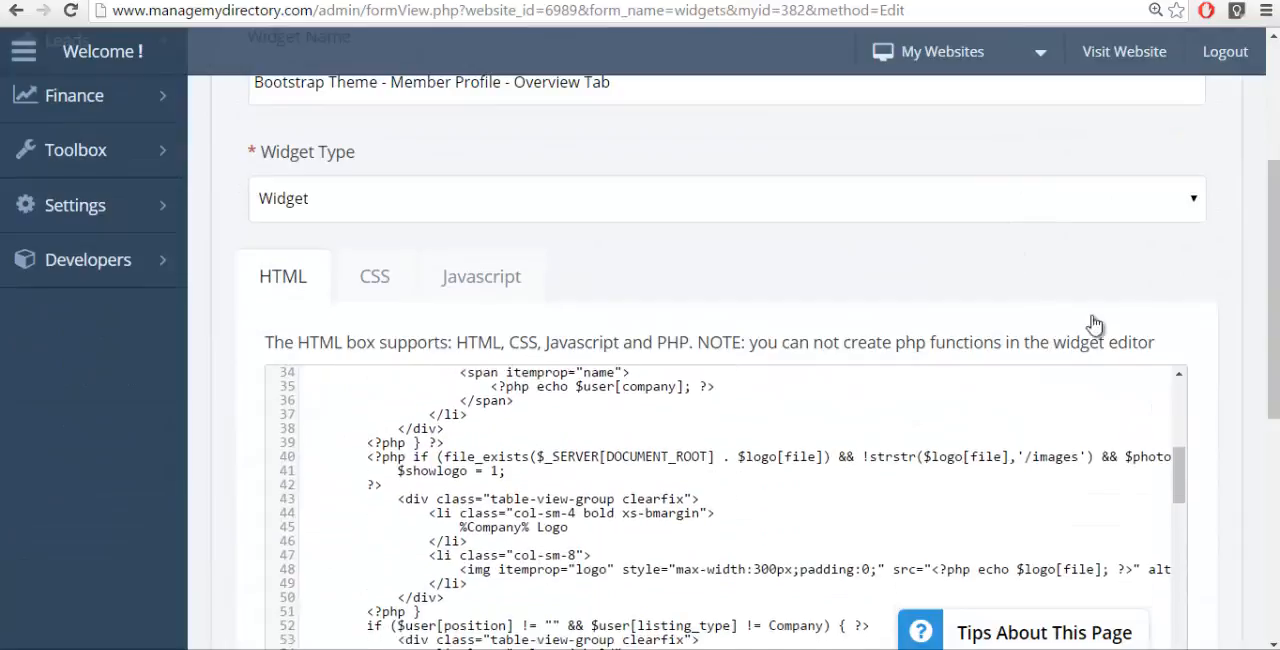
scroll(down, 3)
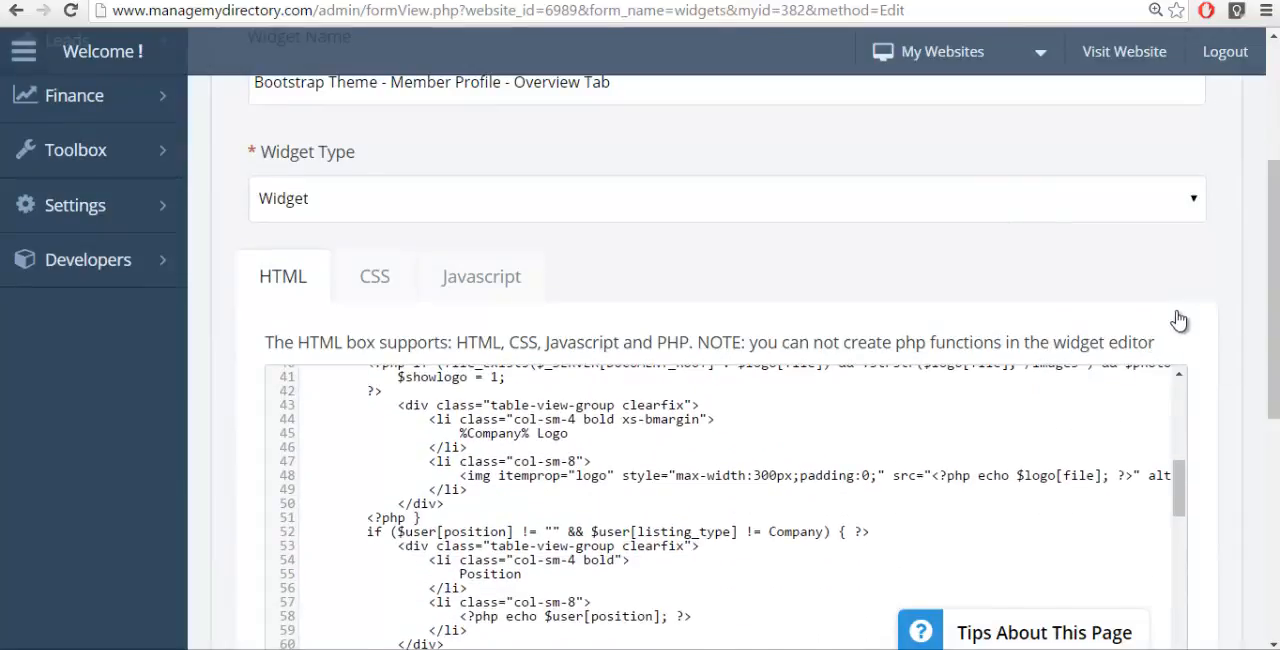
mouse_move(1253, 328)
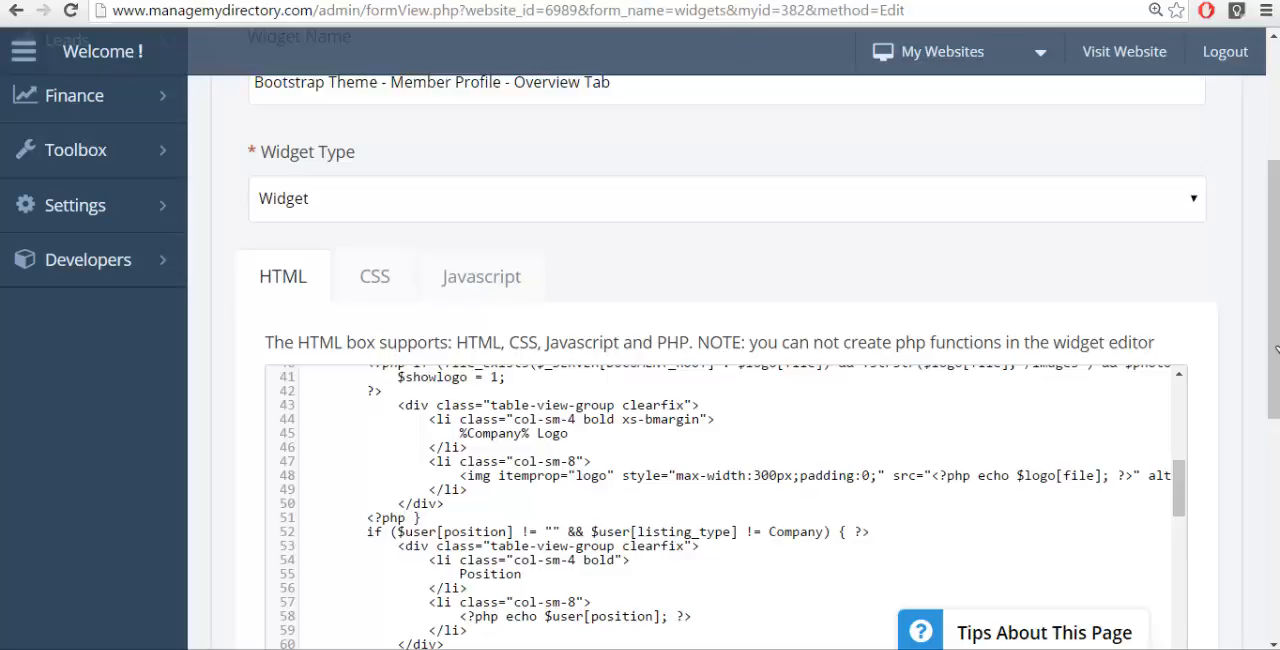
scroll(down, 3)
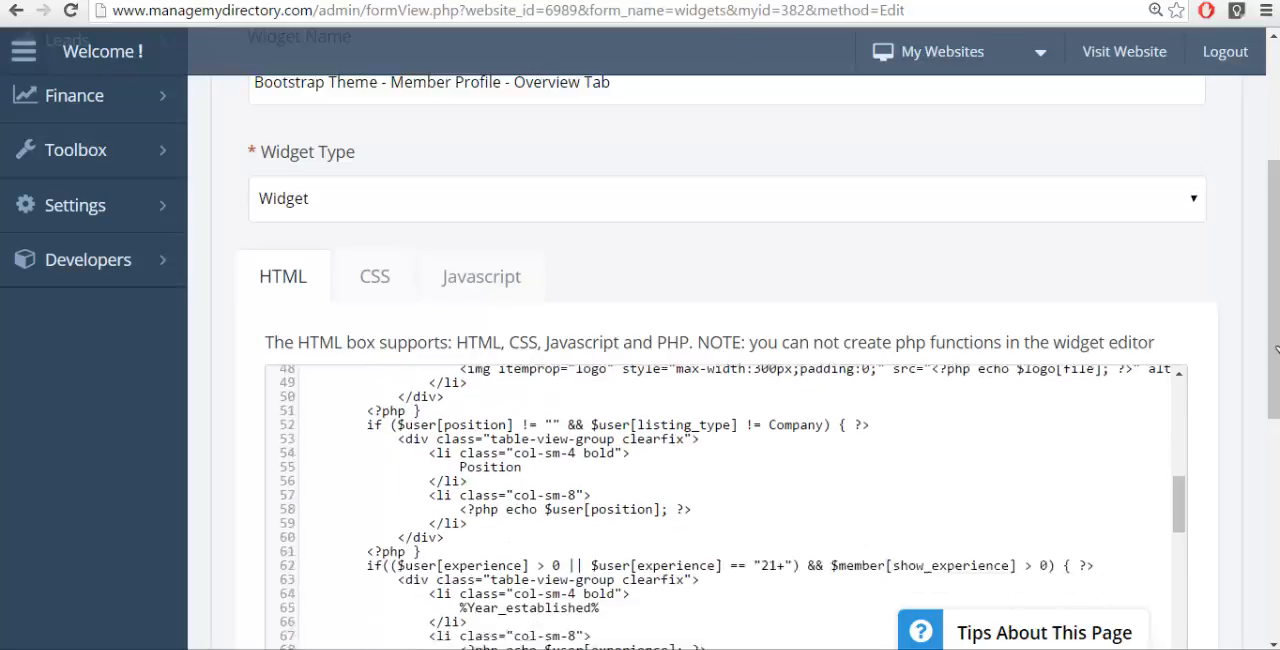
scroll(down, 3)
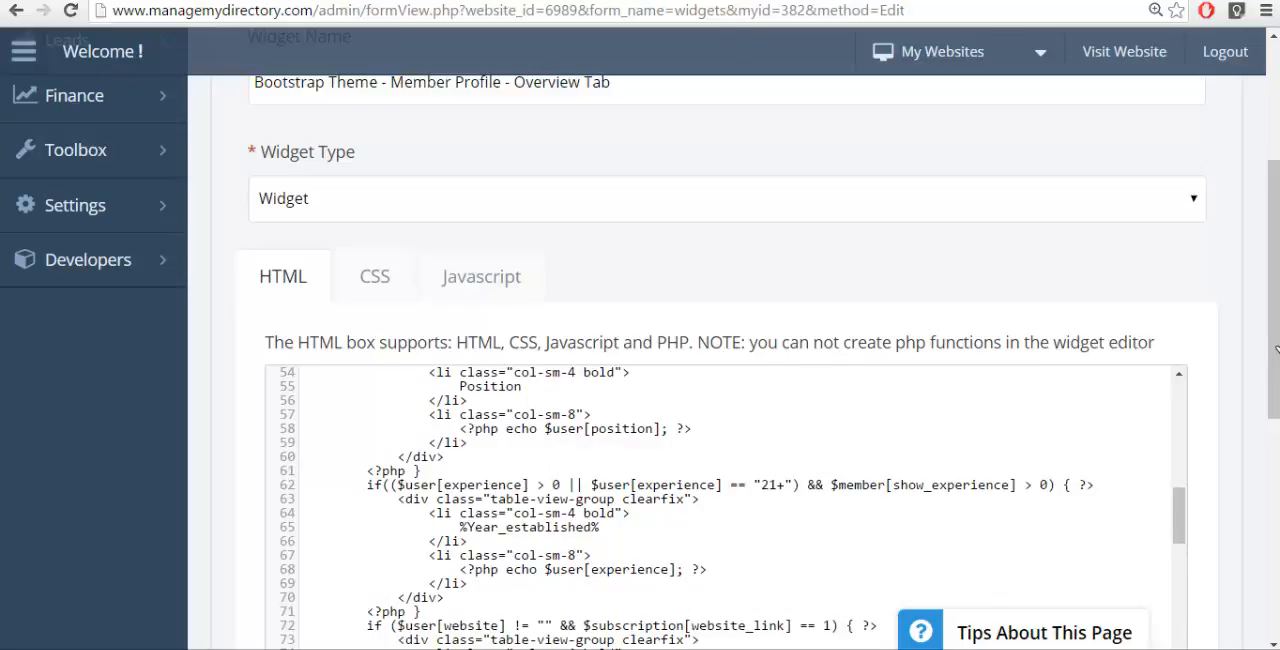
mouse_move(1199, 308)
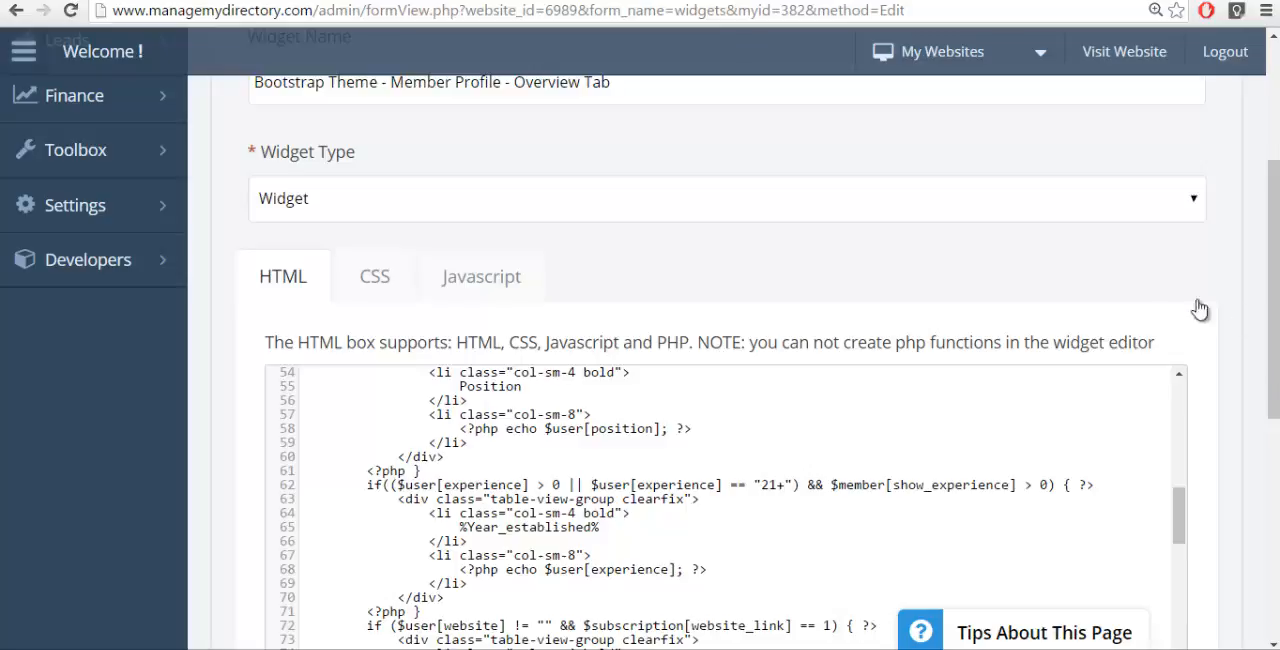